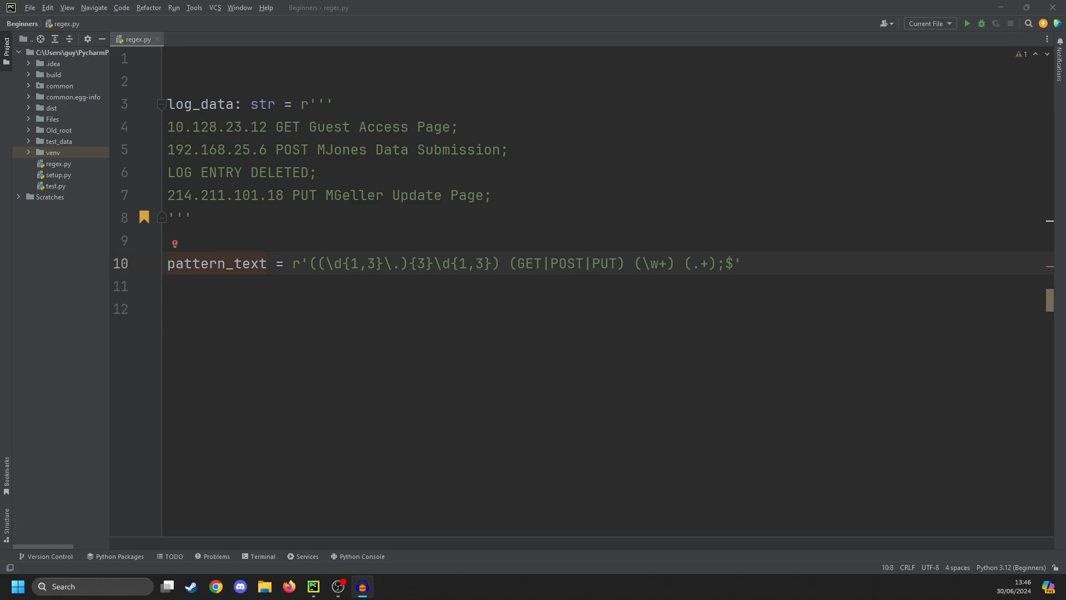
mouse_move(270, 228)
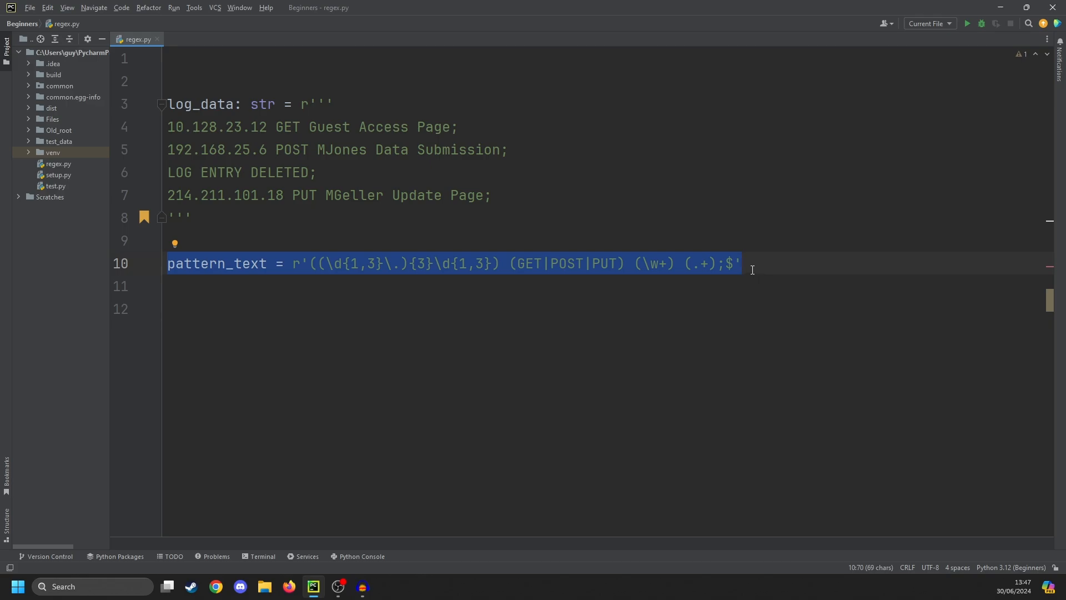
mouse_move(505, 270)
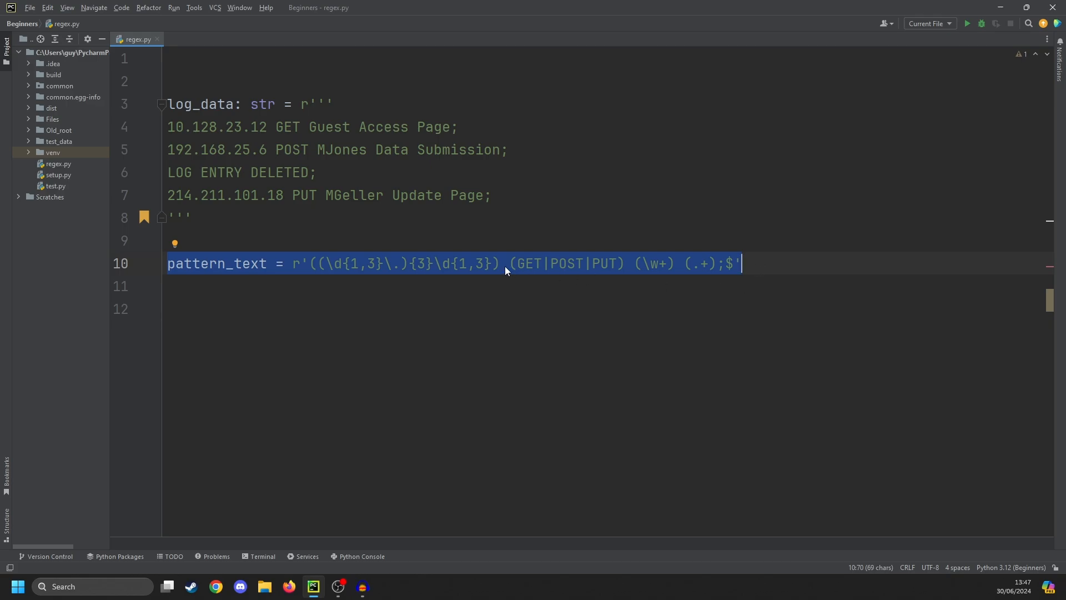
- Add 'import re' at the top of regex.py
left_click(619, 230)
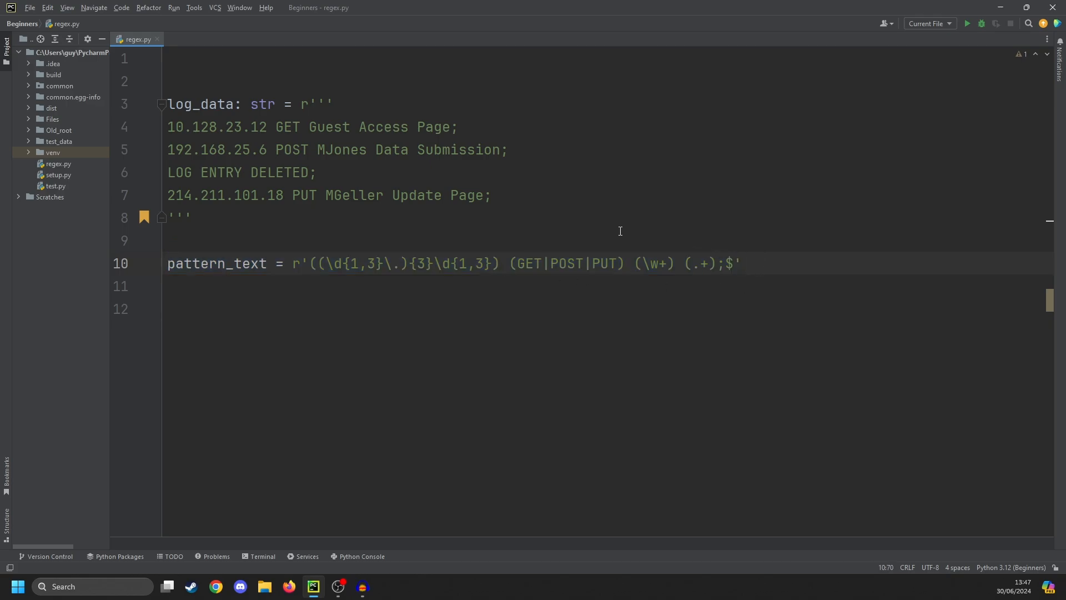
mouse_move(182, 57)
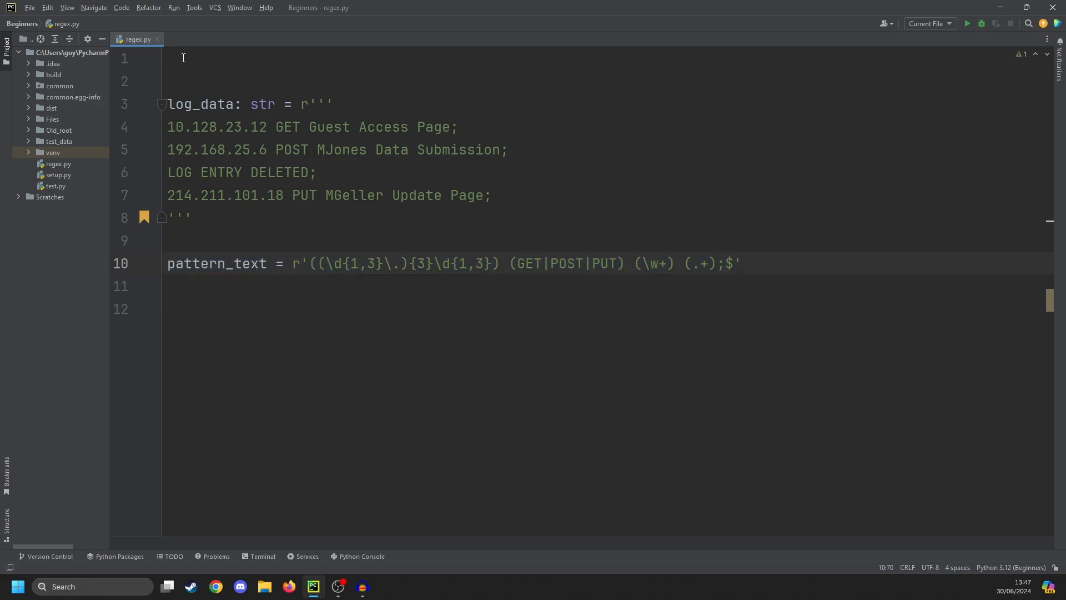
left_click(183, 58)
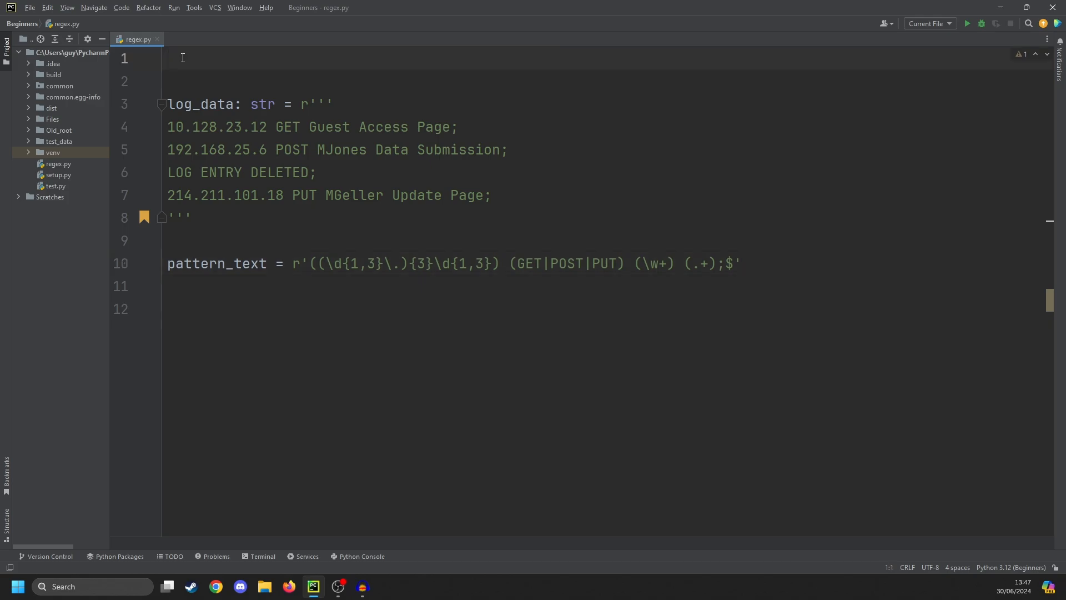
type("import")
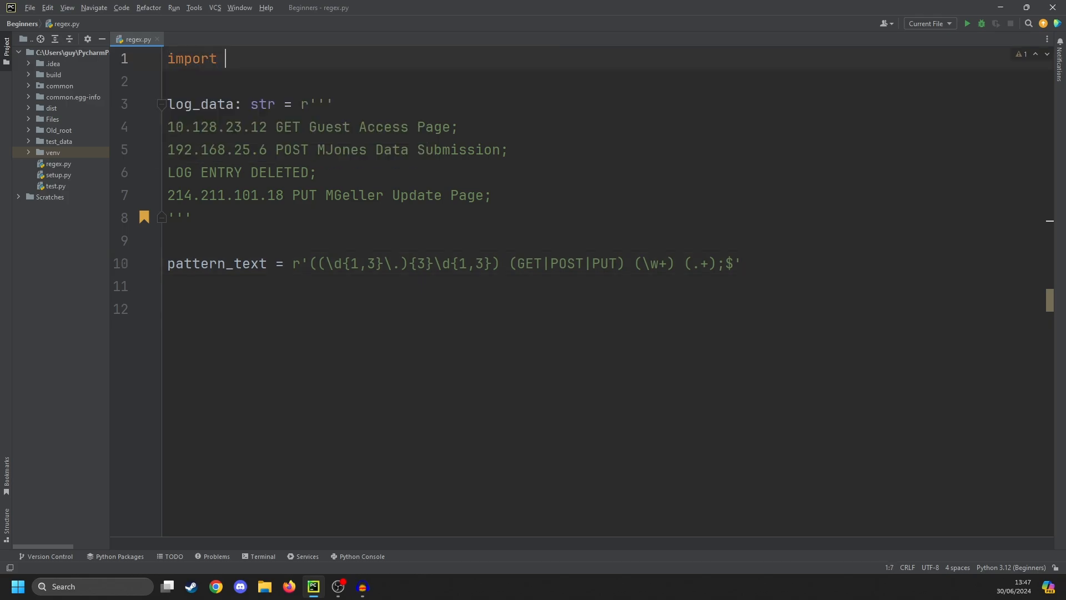
type("re")
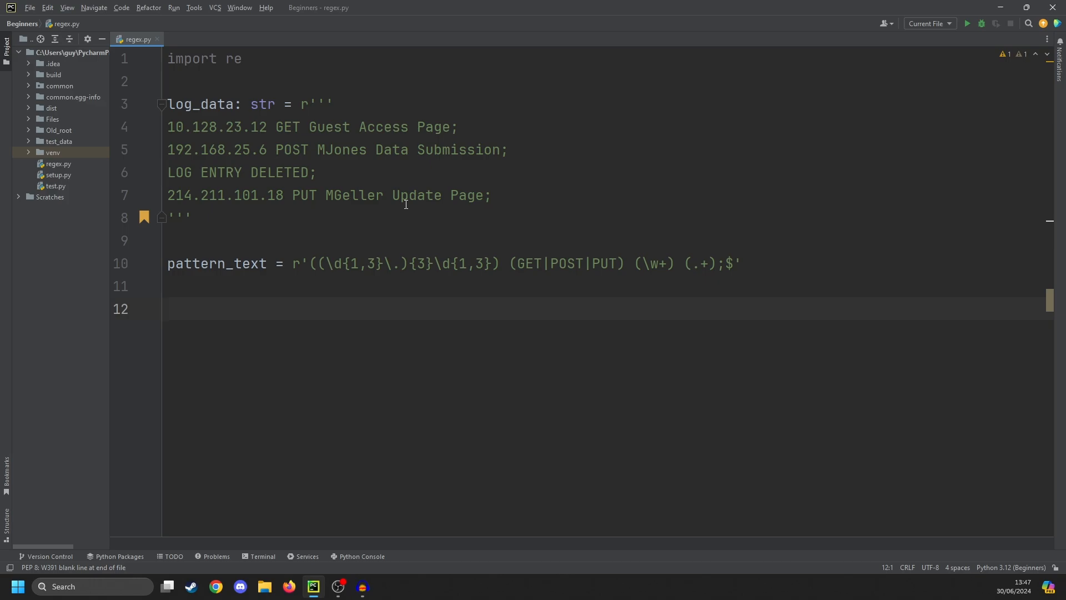
- Write match = re.search(pattern_text, log_data) and print(match), then run the script
type("re")
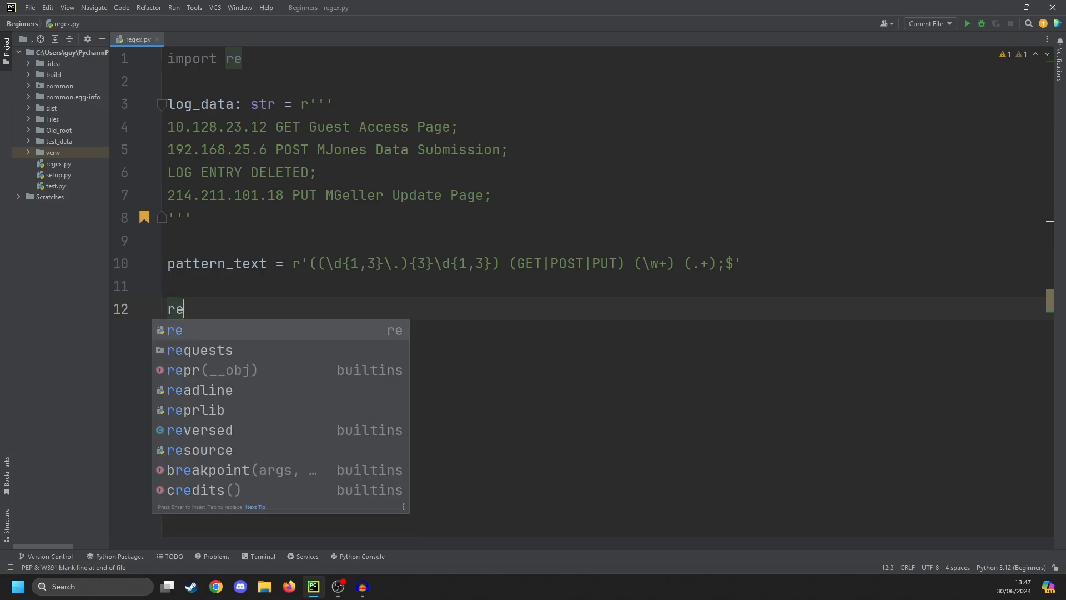
type(".")
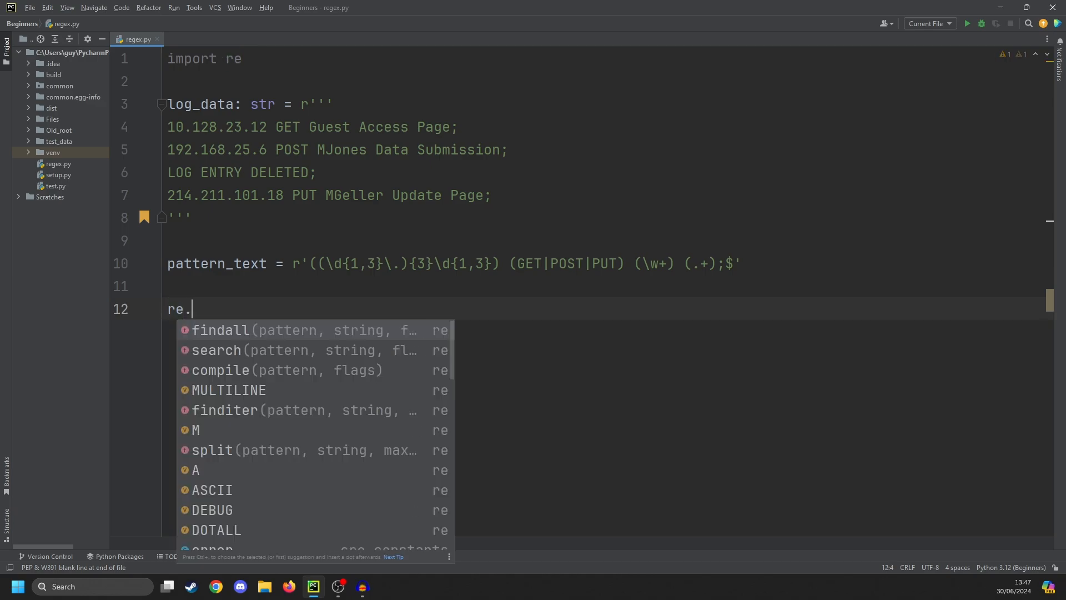
left_click(216, 349)
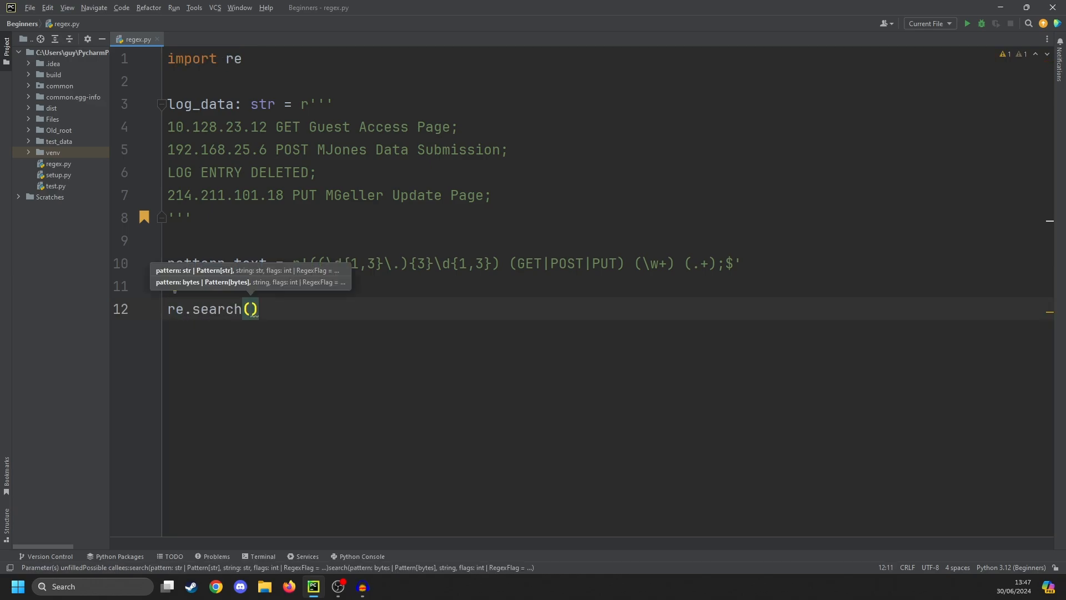
type("pattern_text")
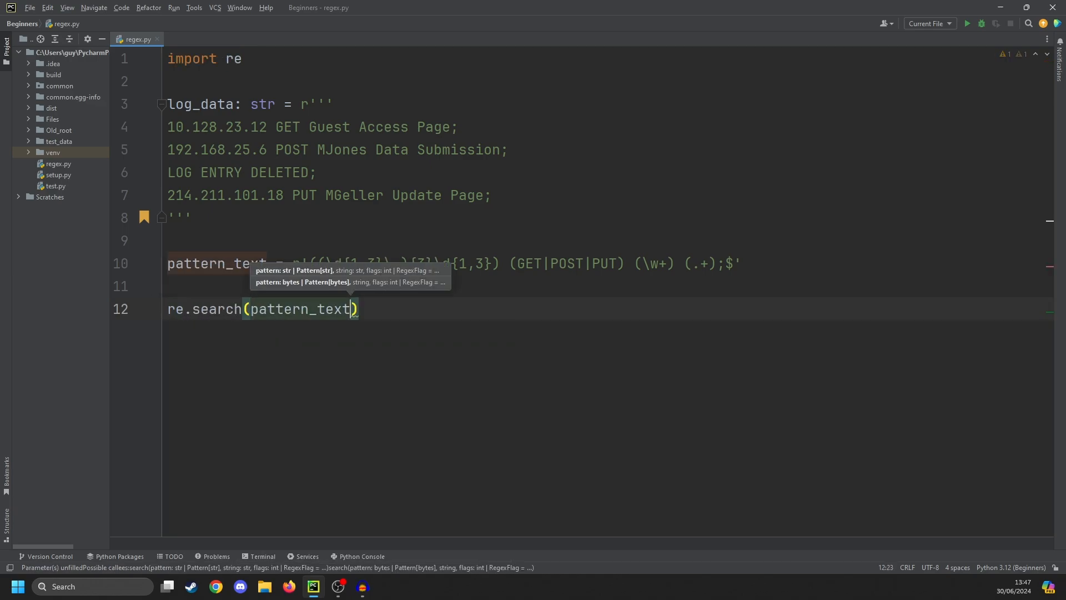
type(", log_data")
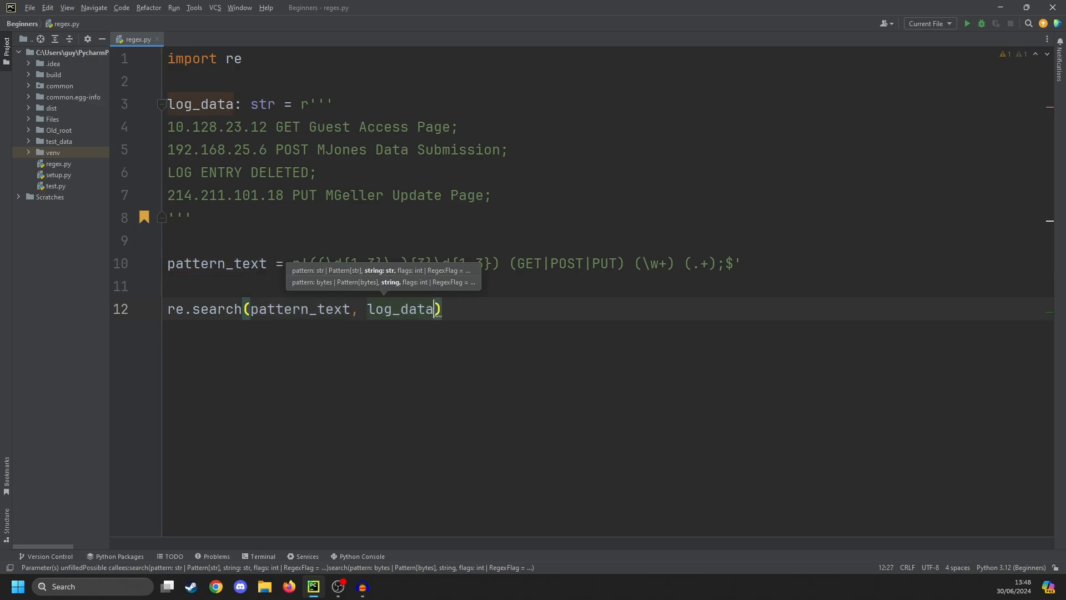
type("p")
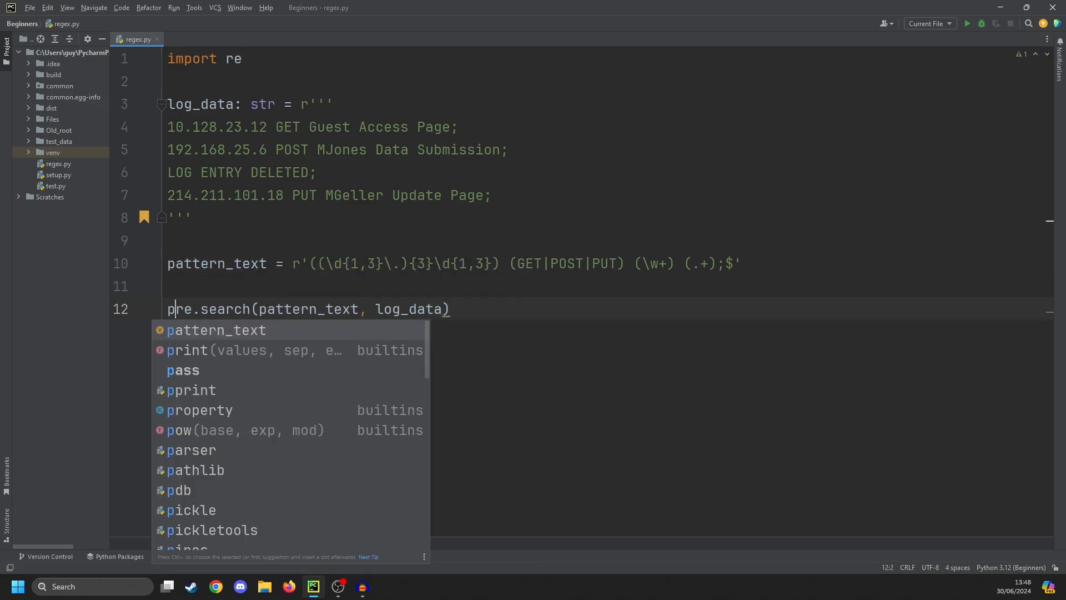
type("a")
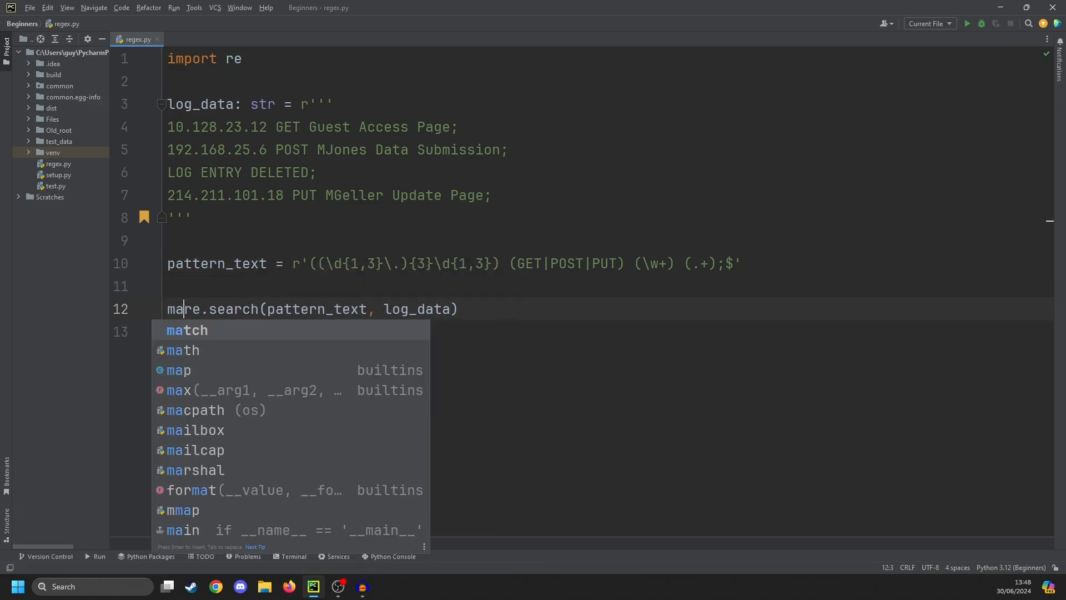
type("print(match")
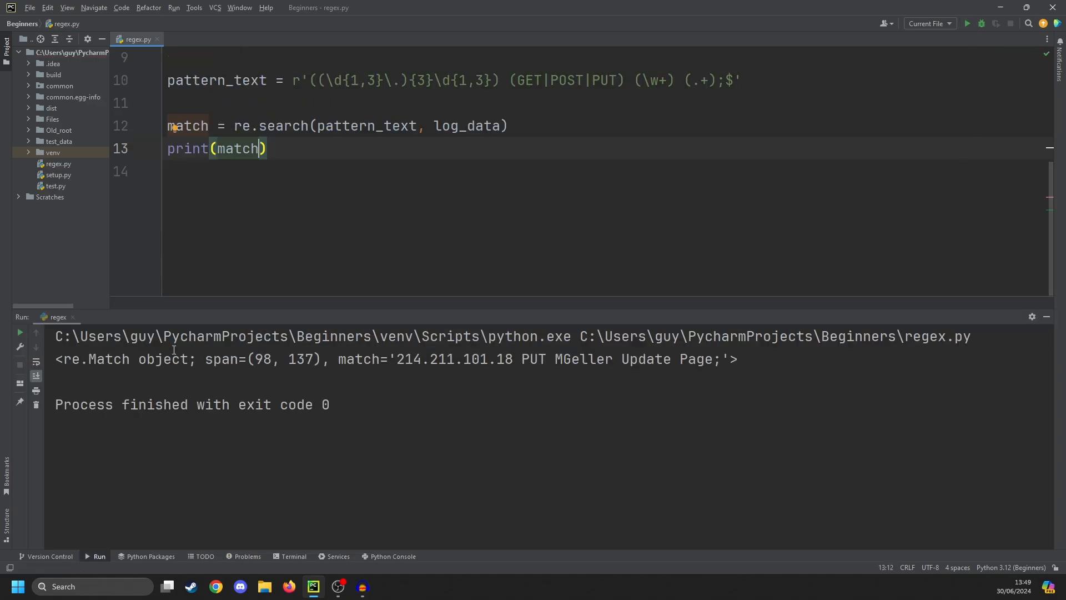
- Inspect the printed re.Match line for the PUT entry in the run output
double_click(94, 359)
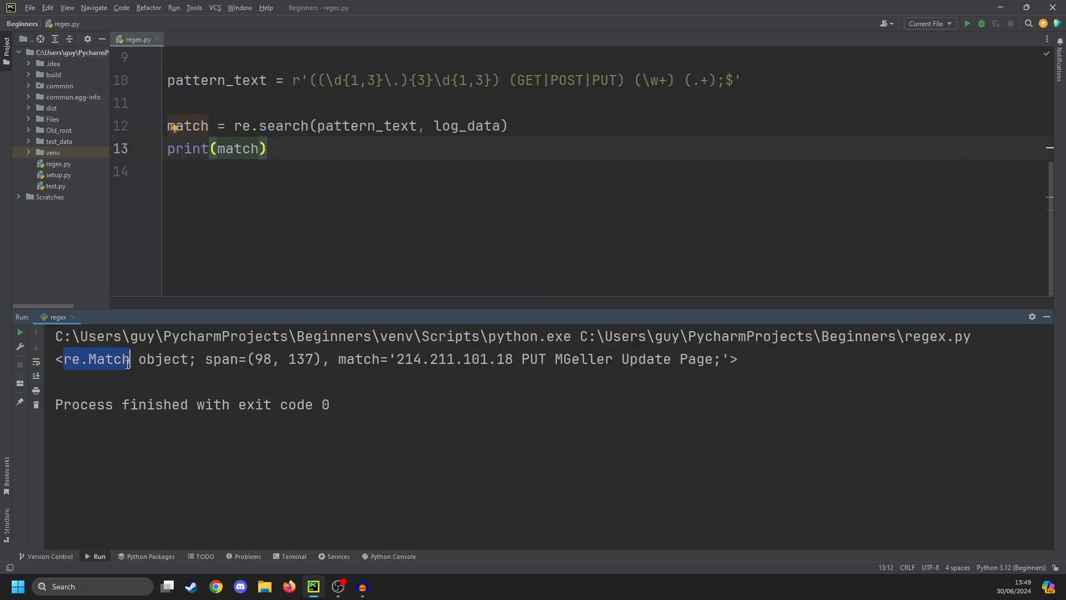
double_click(266, 360)
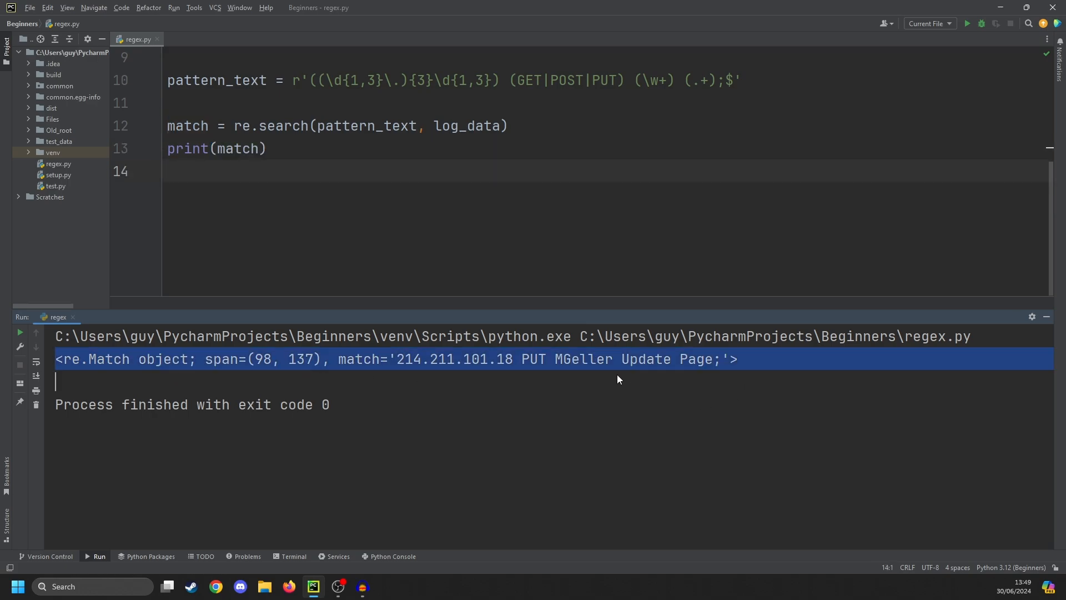
left_click(700, 359)
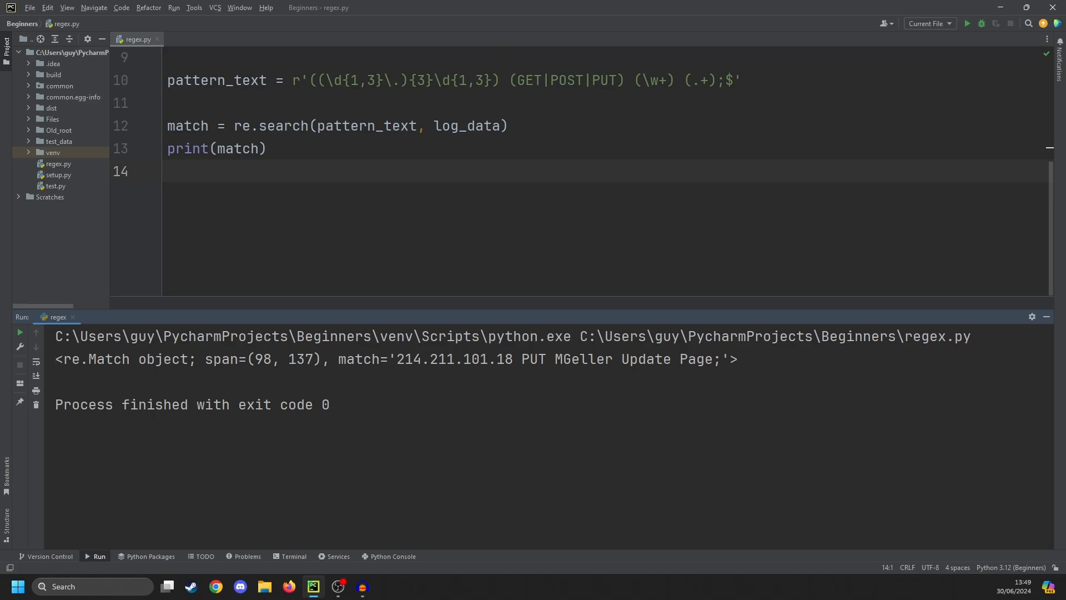
left_click(168, 171)
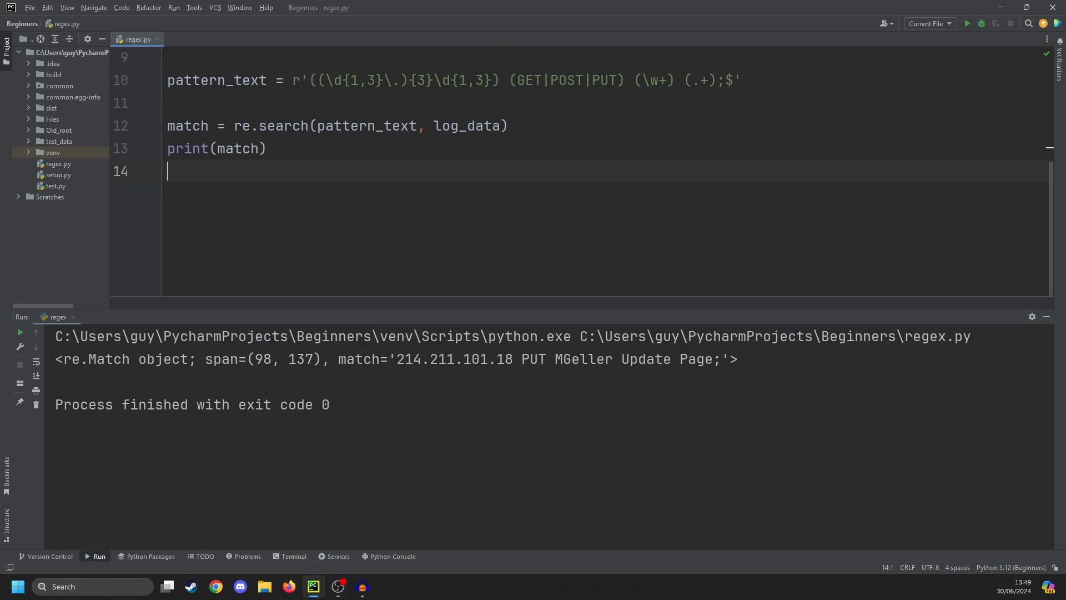
- Compile pattern_text with re.compile into pattern, switch to pattern.search(log_data), and rerun
left_click(190, 102)
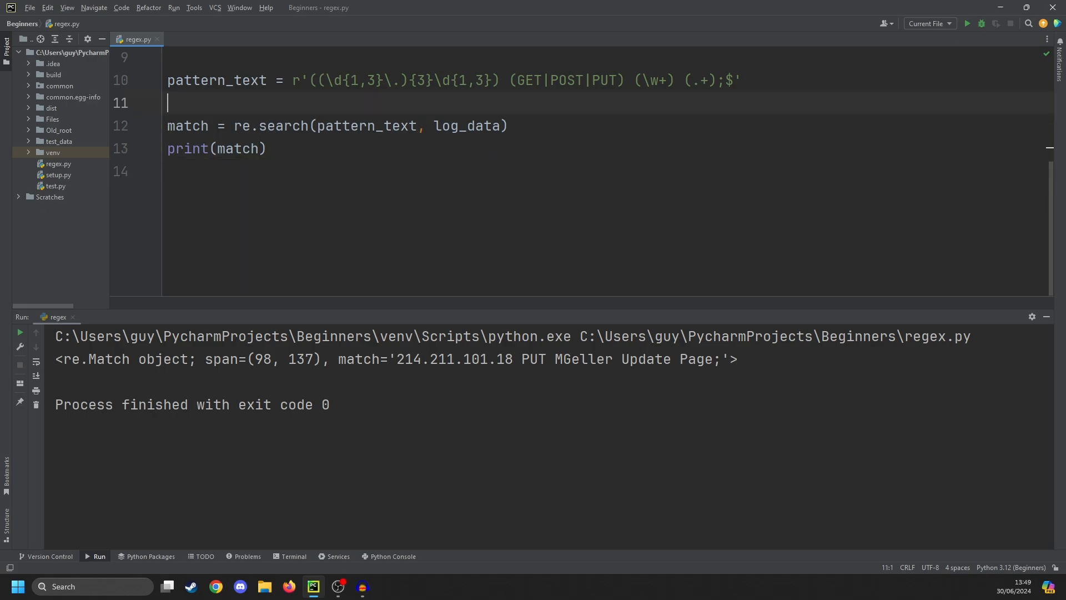
type("re.compile(pattern_text")
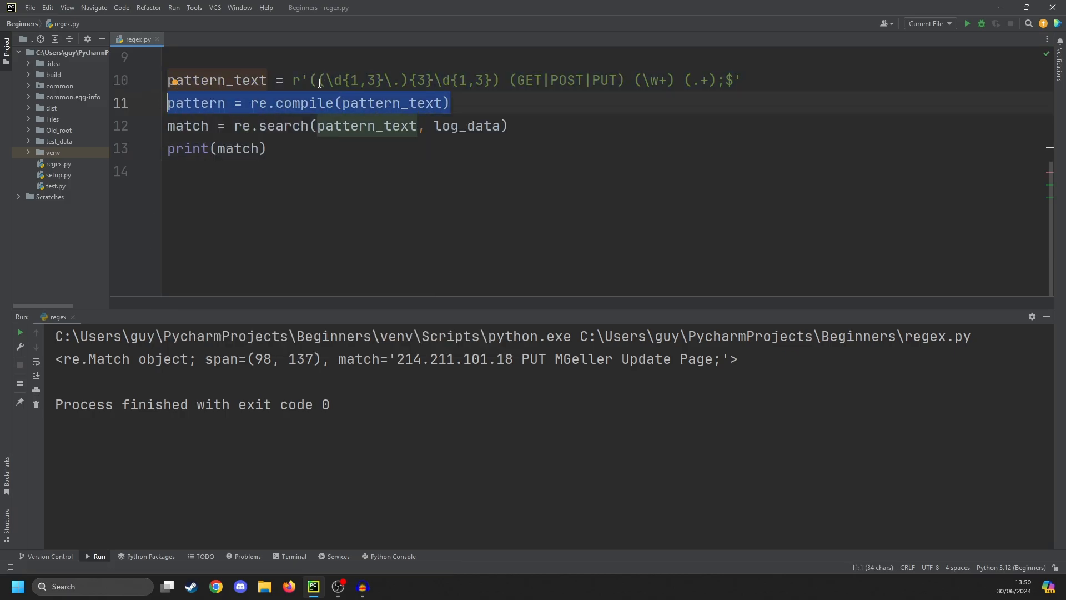
left_click(158, 126)
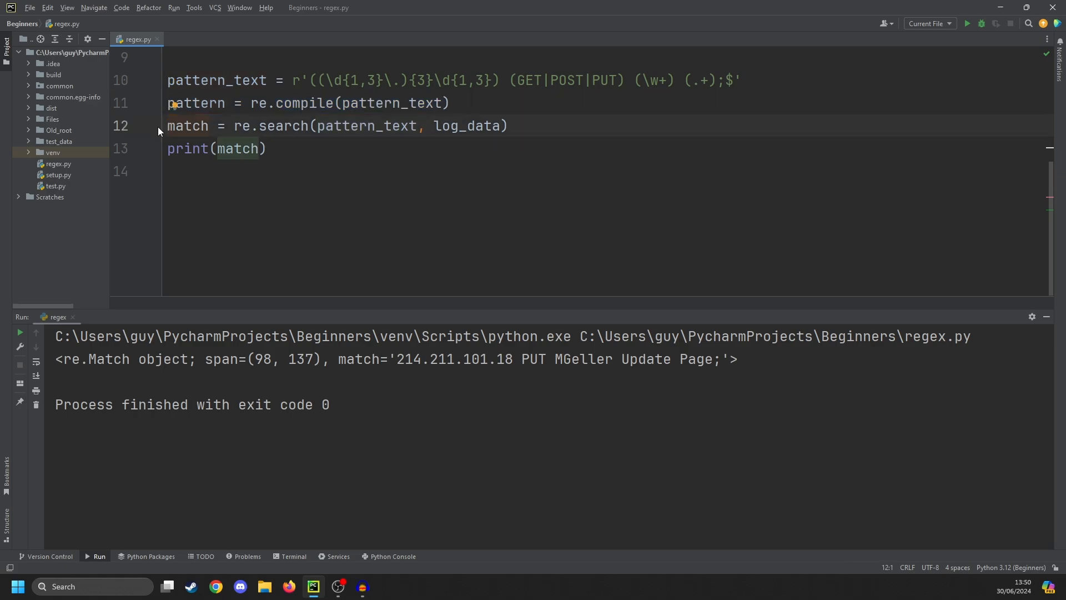
mouse_move(190, 124)
type("pattern")
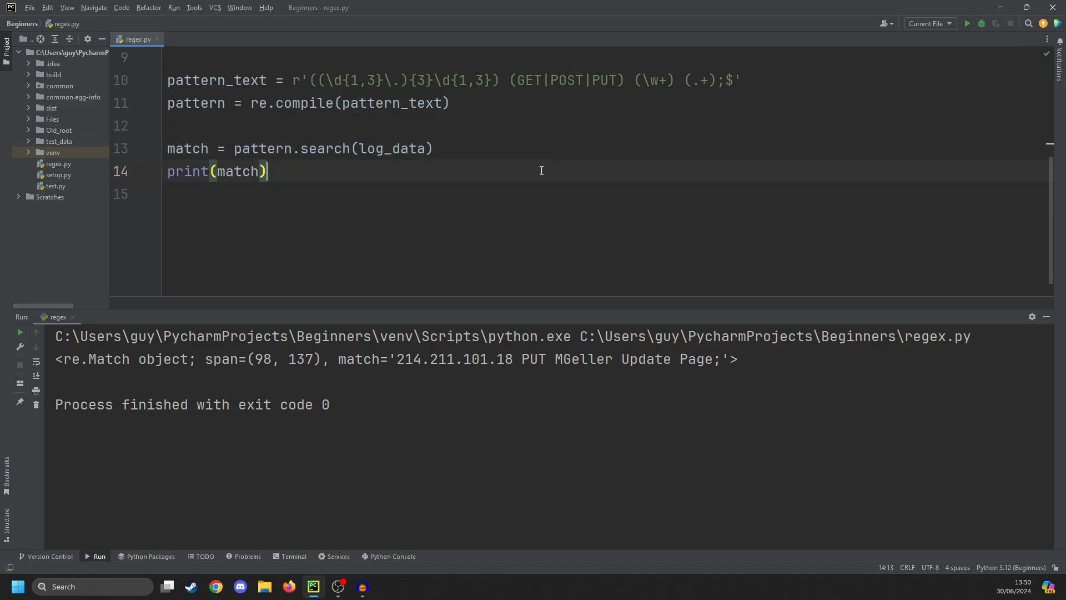
left_click(966, 23)
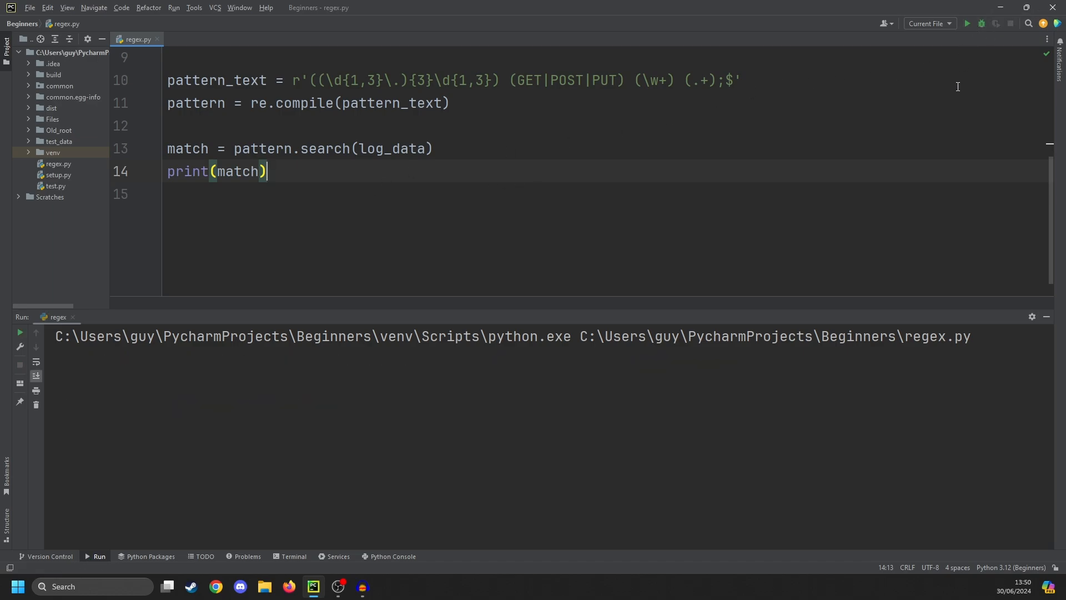
left_click(967, 23)
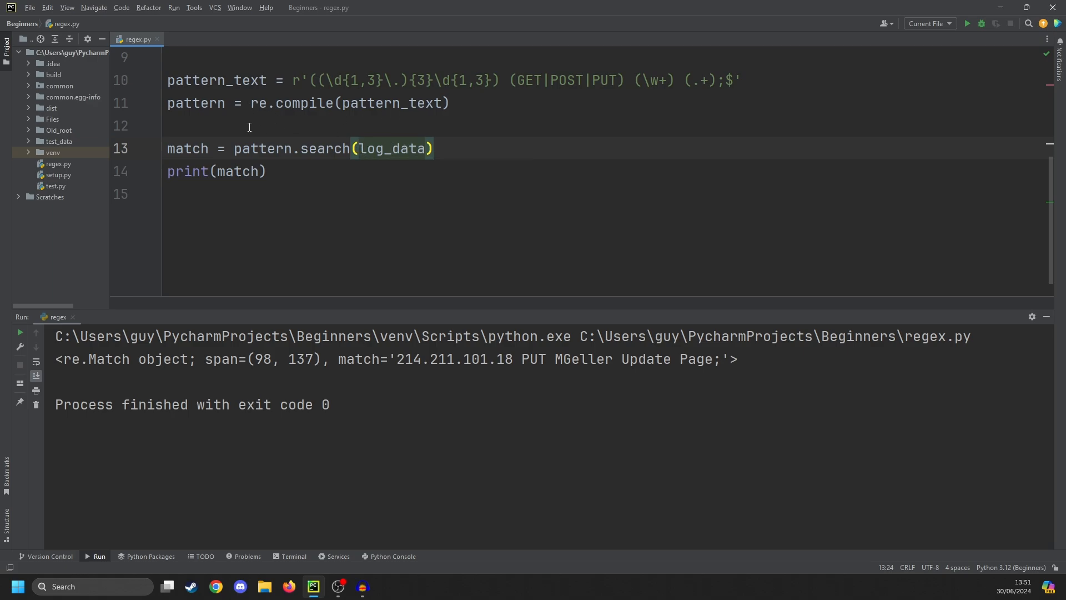
mouse_move(374, 180)
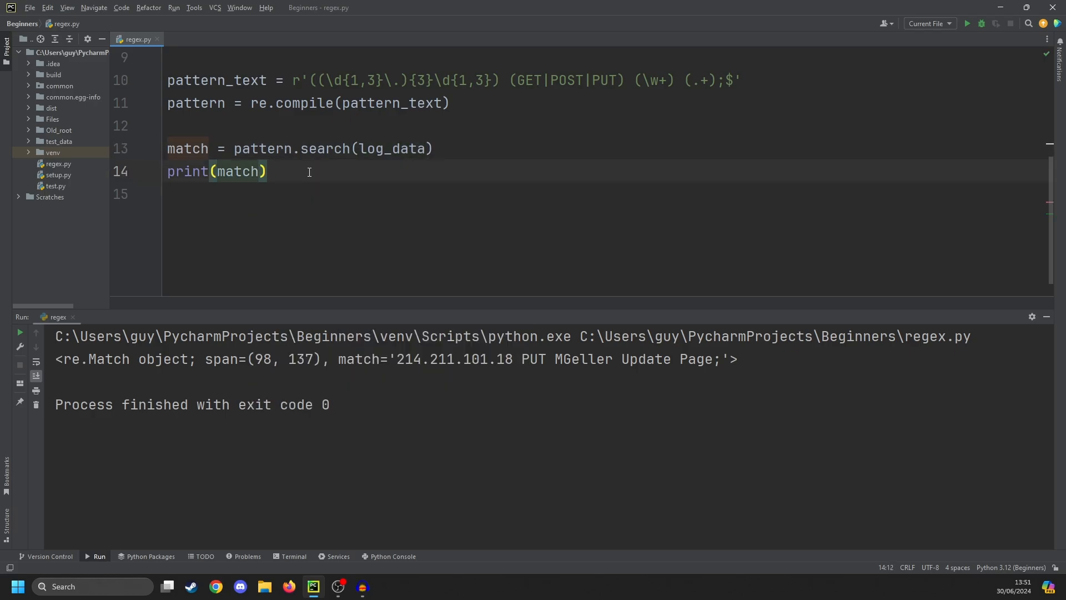
type(".s")
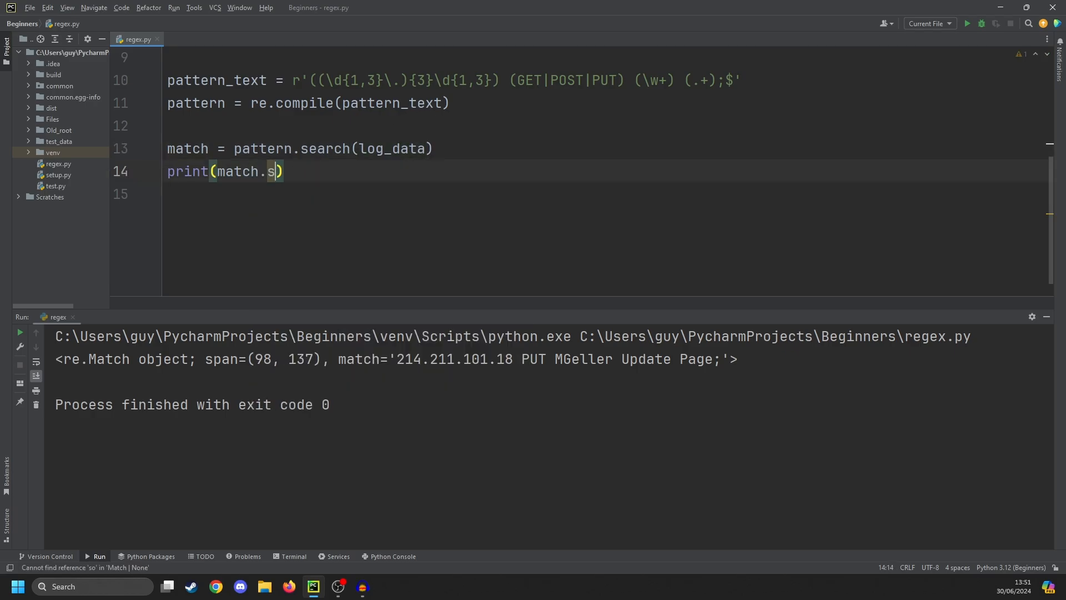
type("pan()")
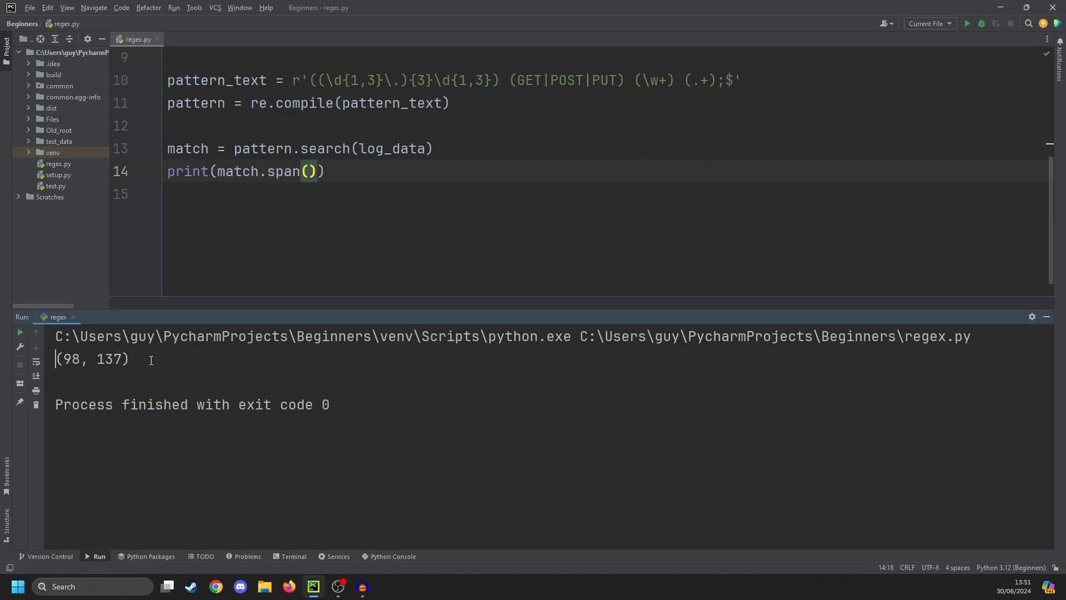
left_click(333, 170)
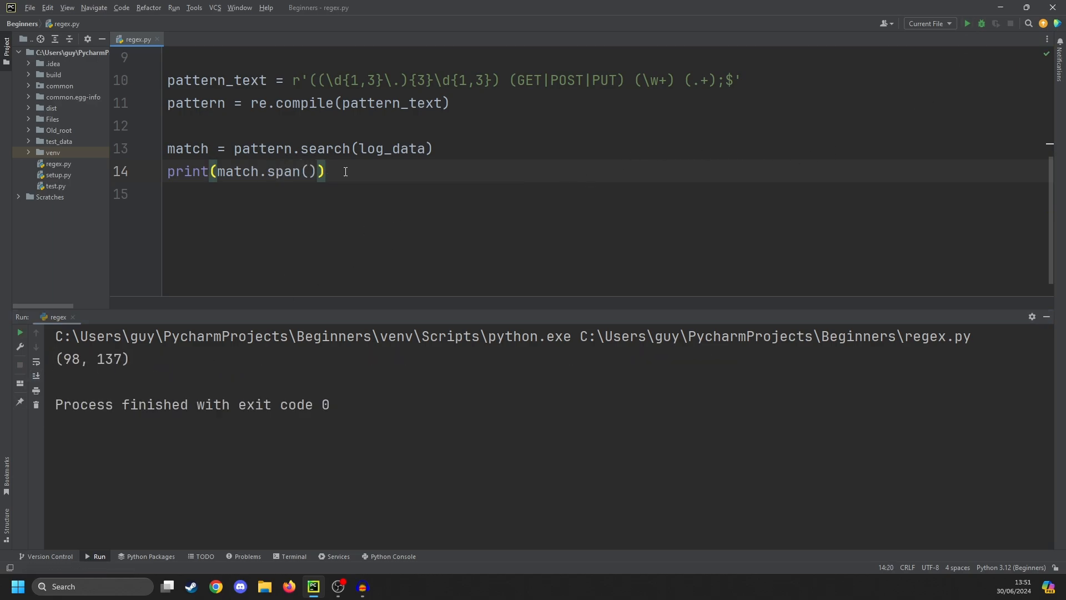
type("p")
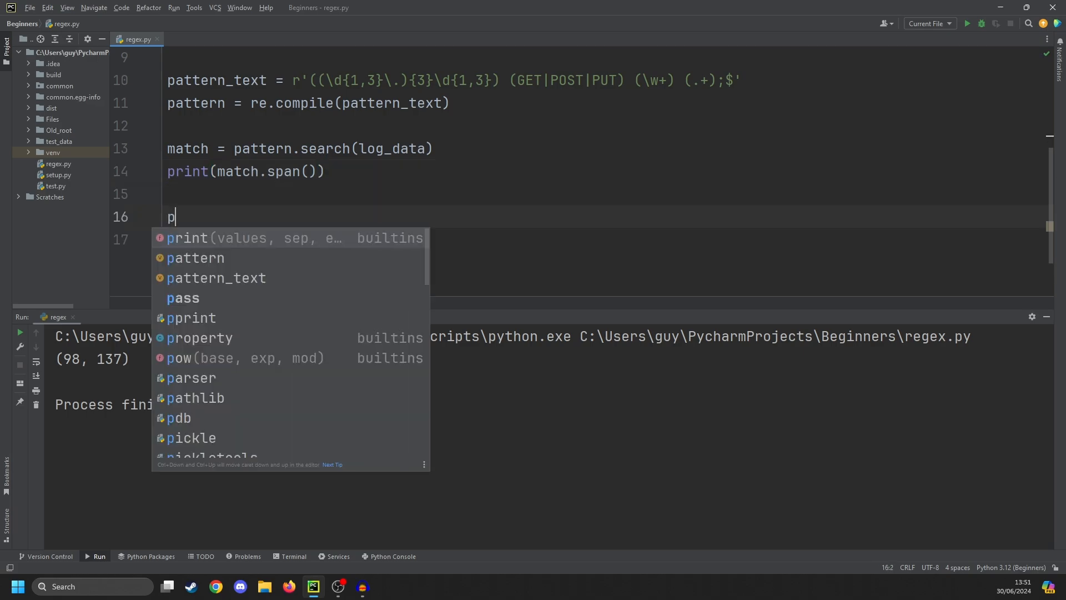
type("rint(log_data")
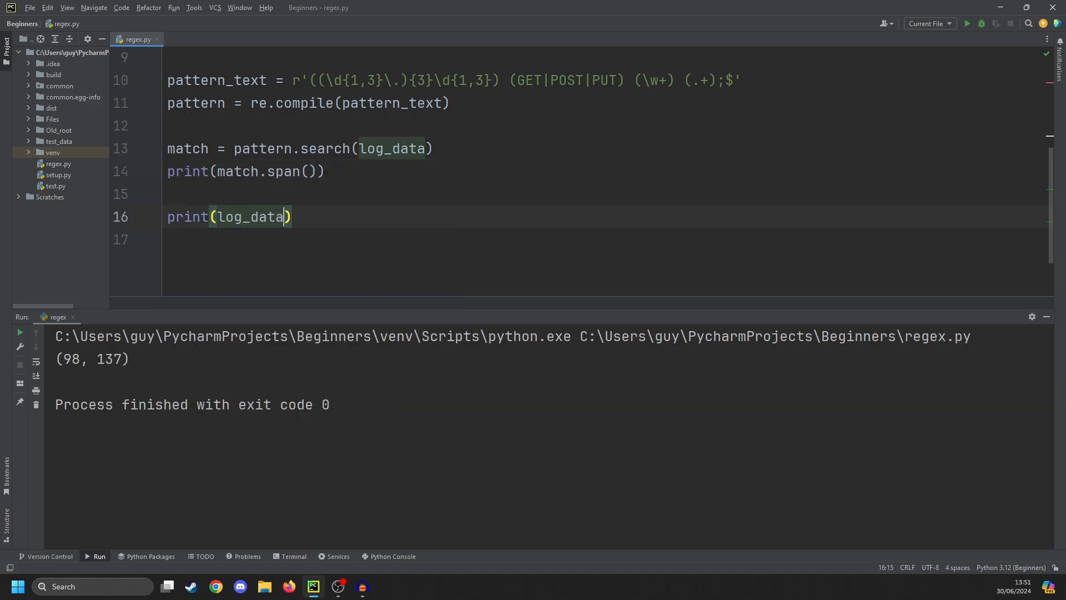
type("[9:]")
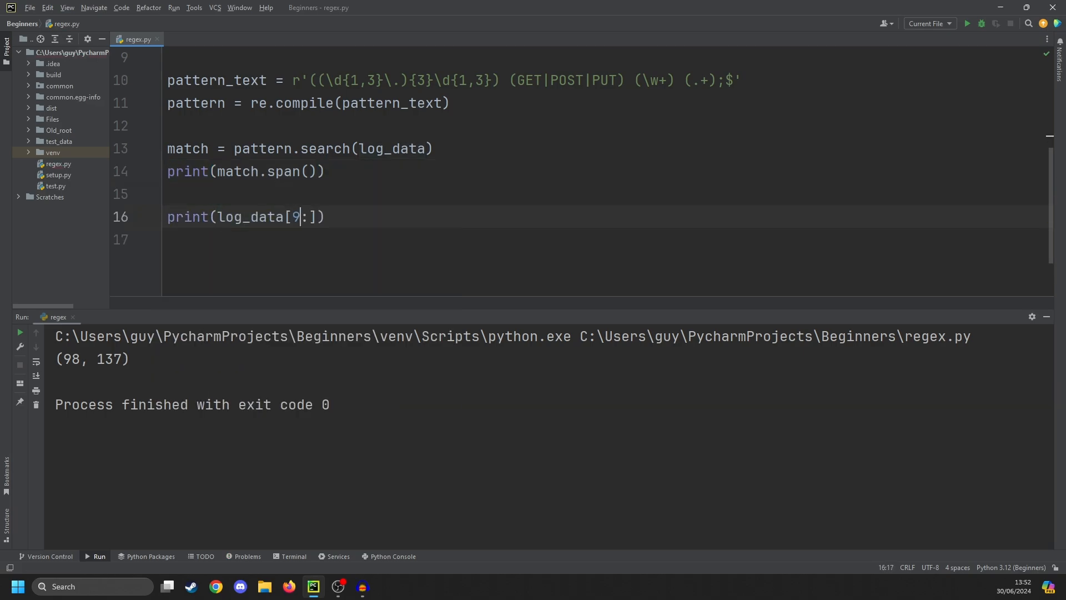
type("8:137")
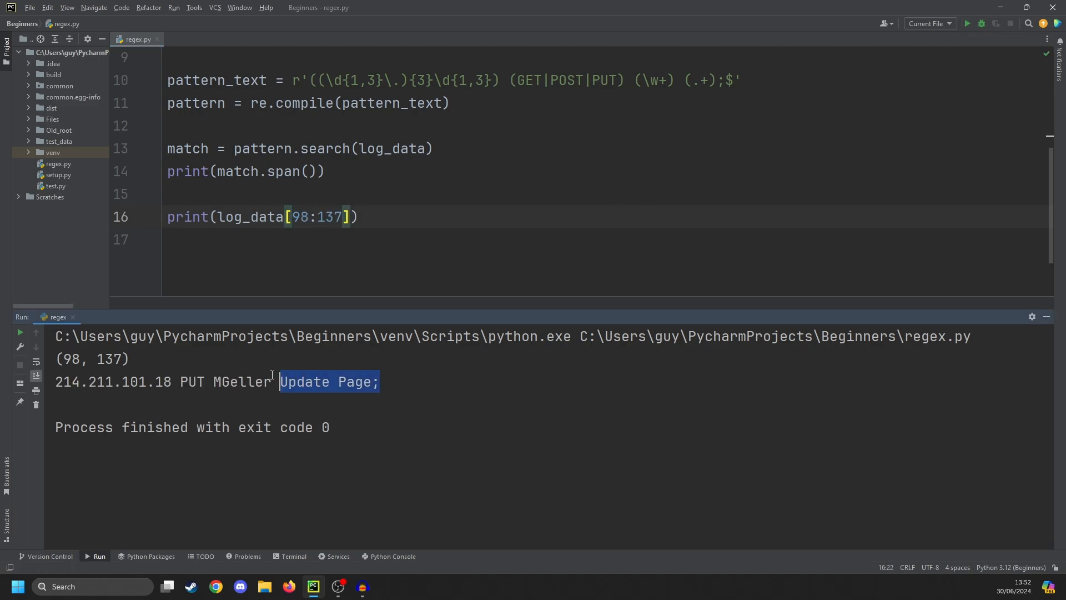
left_click(250, 189)
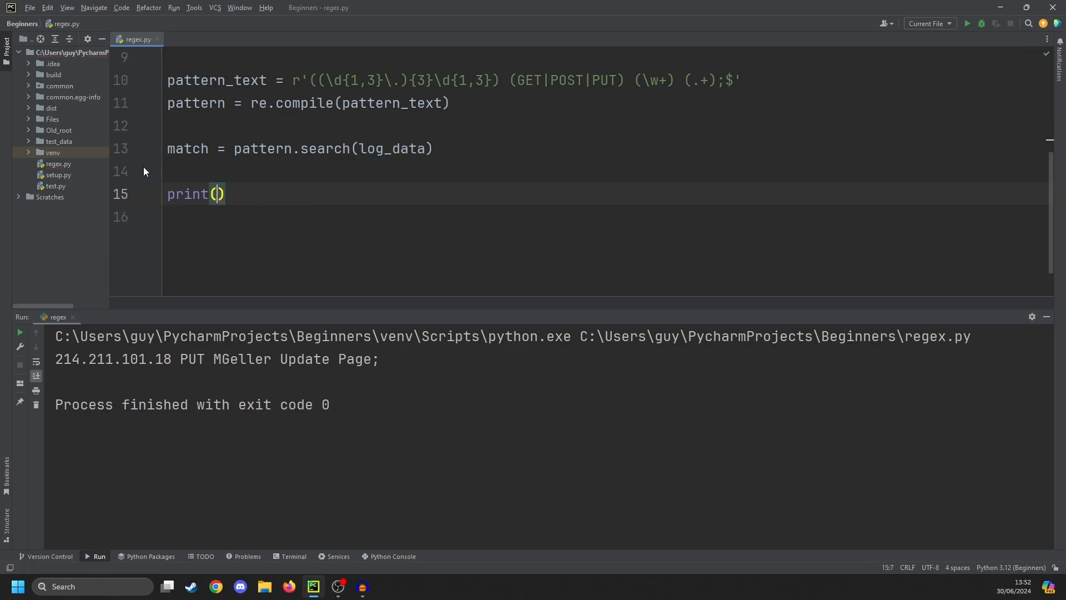
- Print match.group(0) through group(4), running after each change
type("match.group(0")
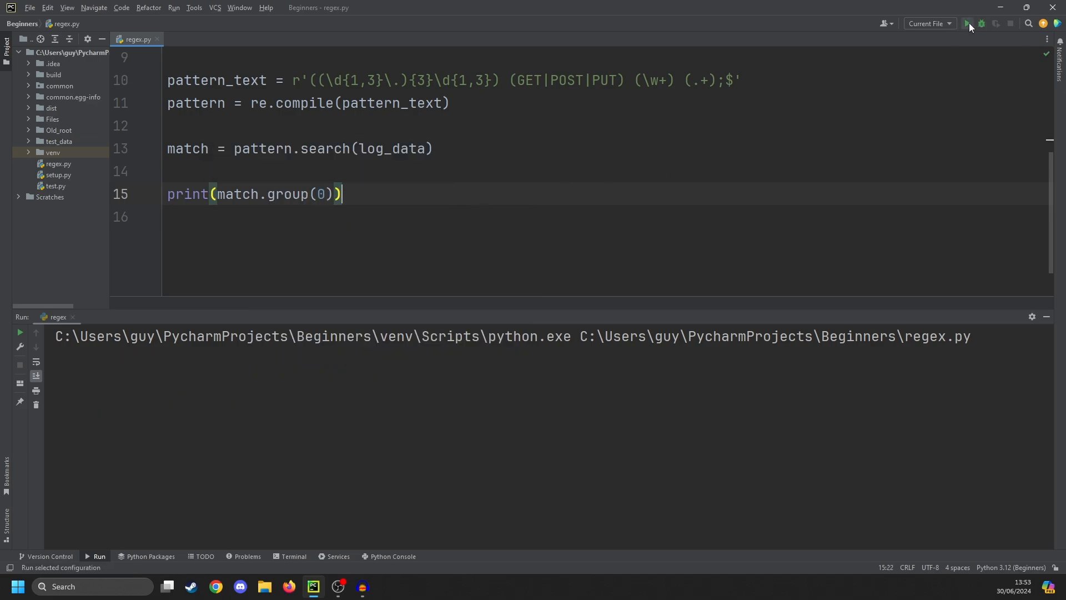
left_click(966, 23)
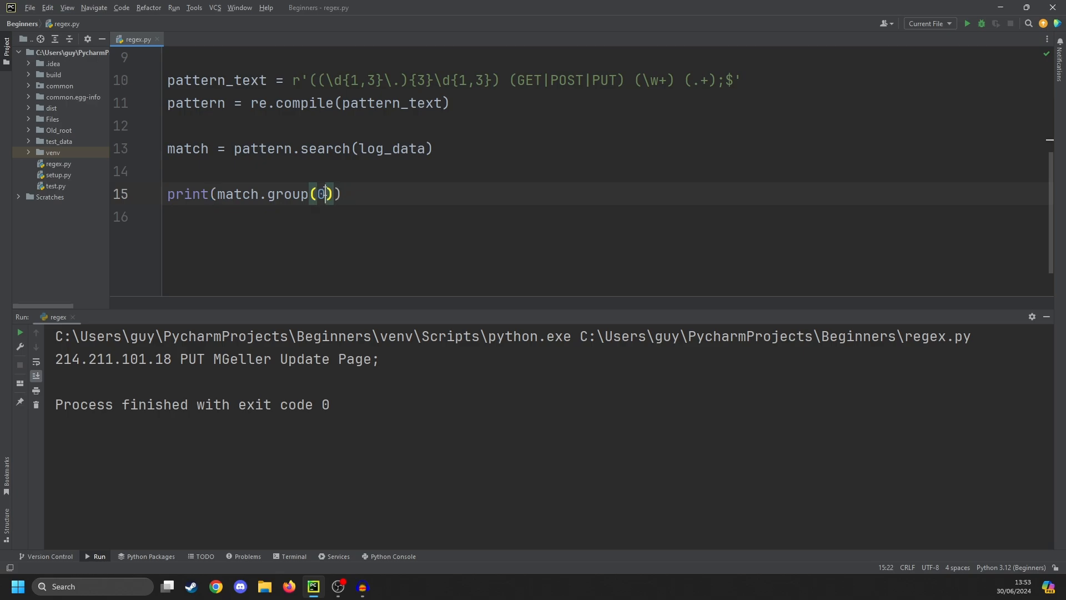
type("1")
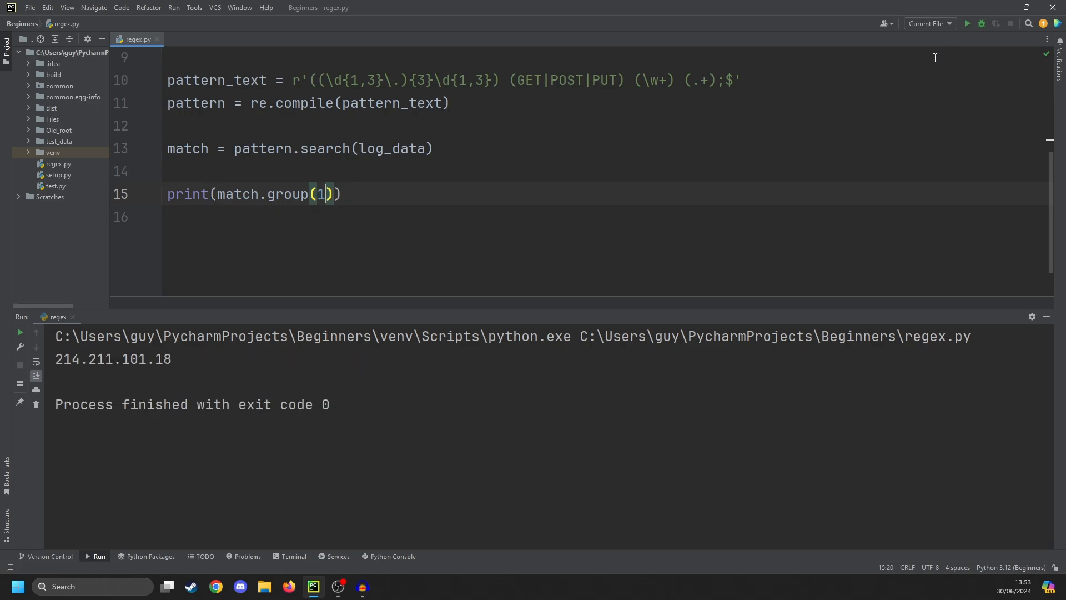
type("2")
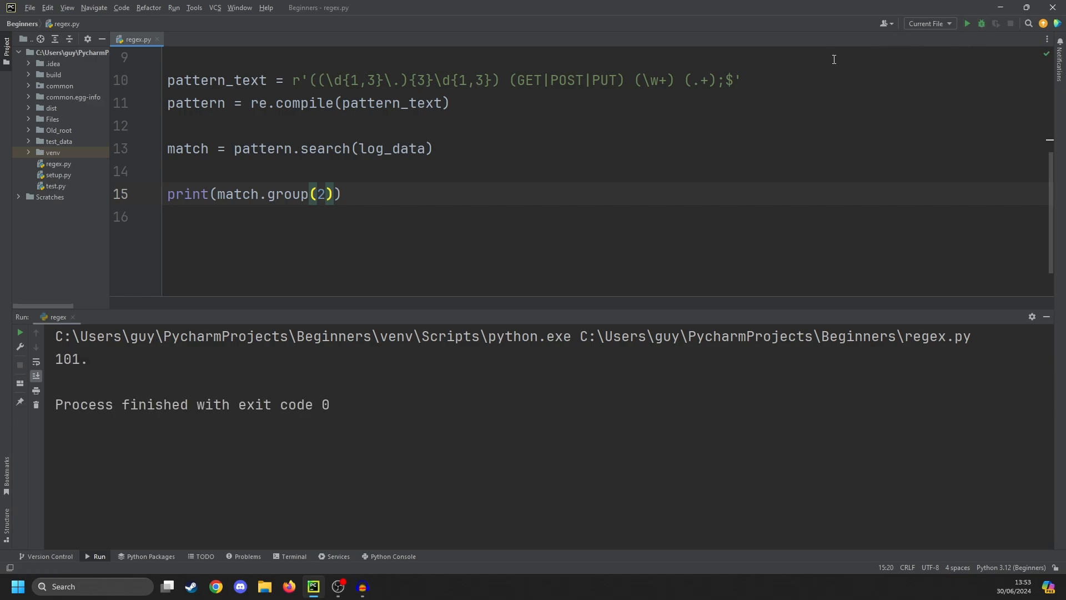
type("3")
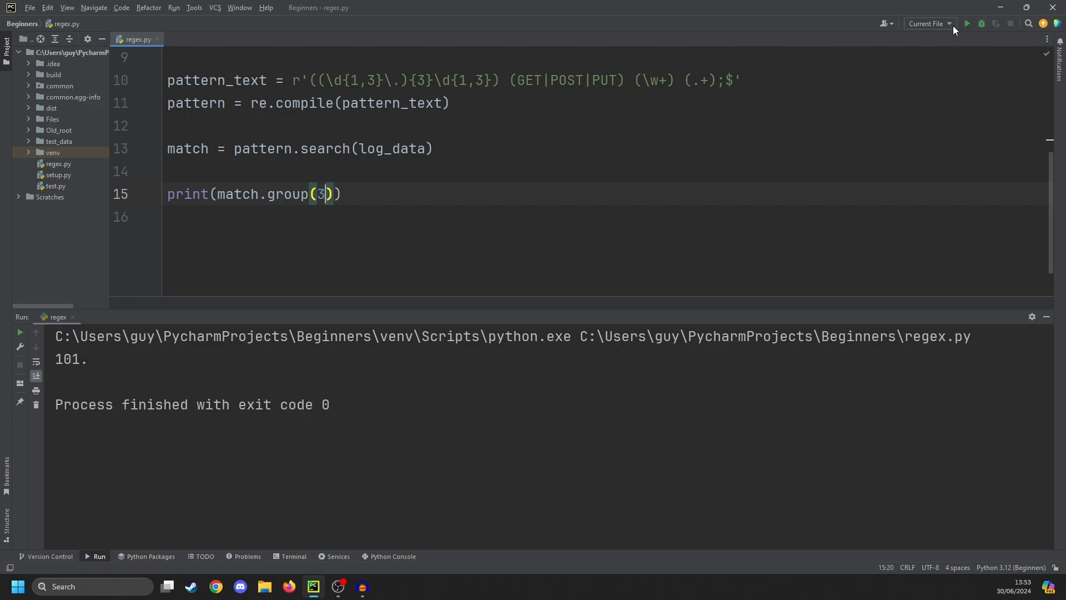
left_click(966, 24)
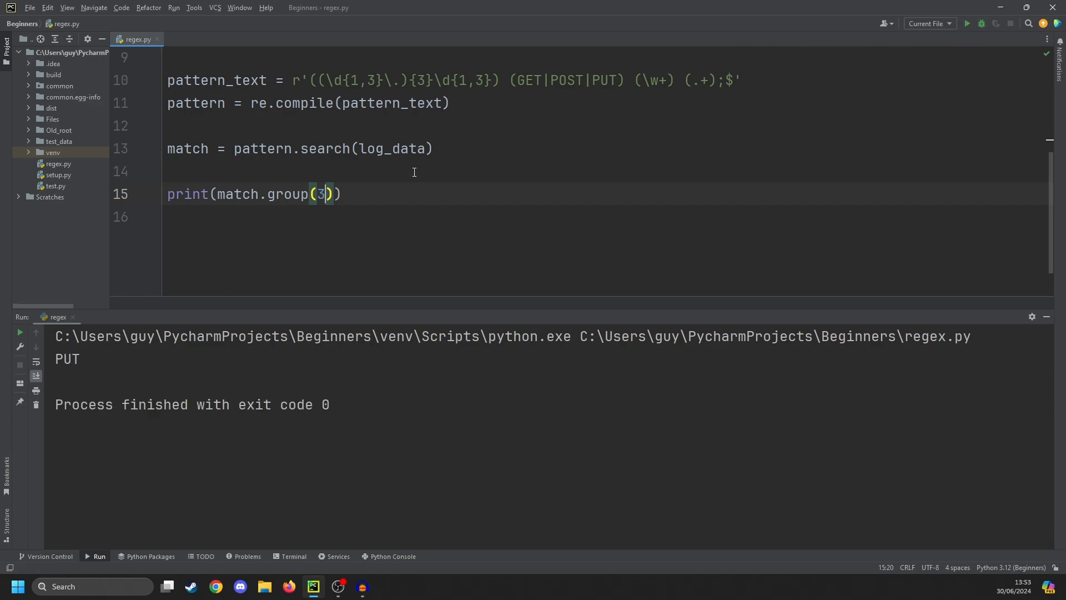
type("4")
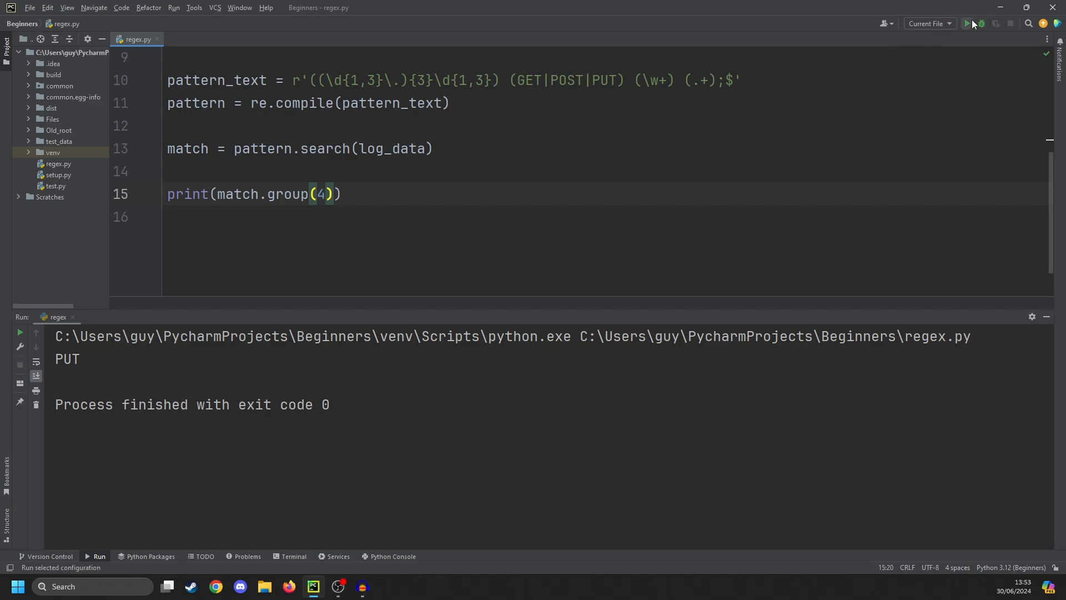
left_click(967, 24)
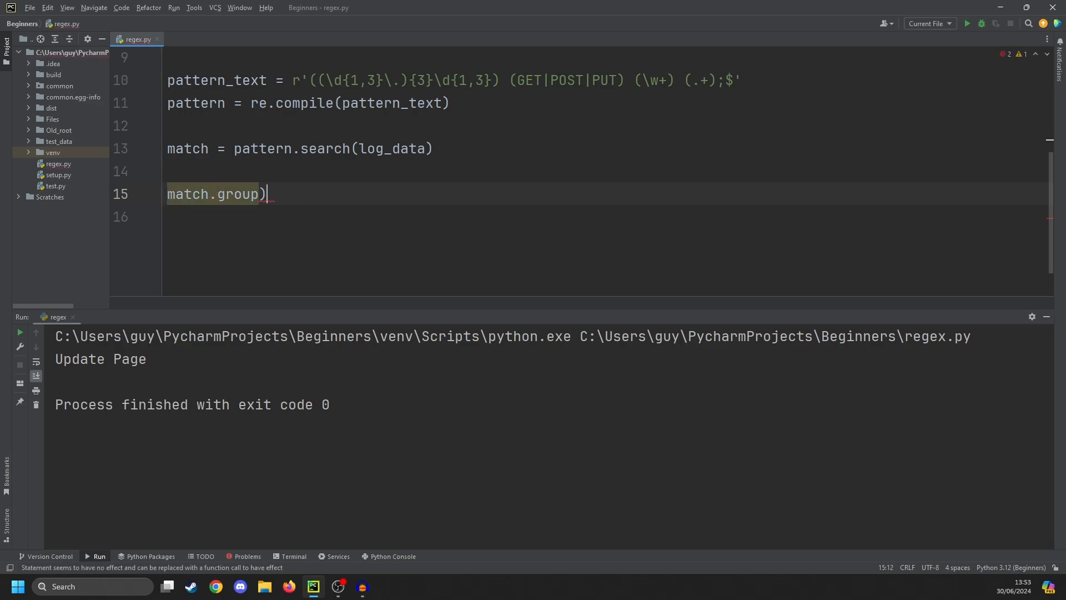
- Loop over match.groups() printing each item, then print match.string
type("for item in")
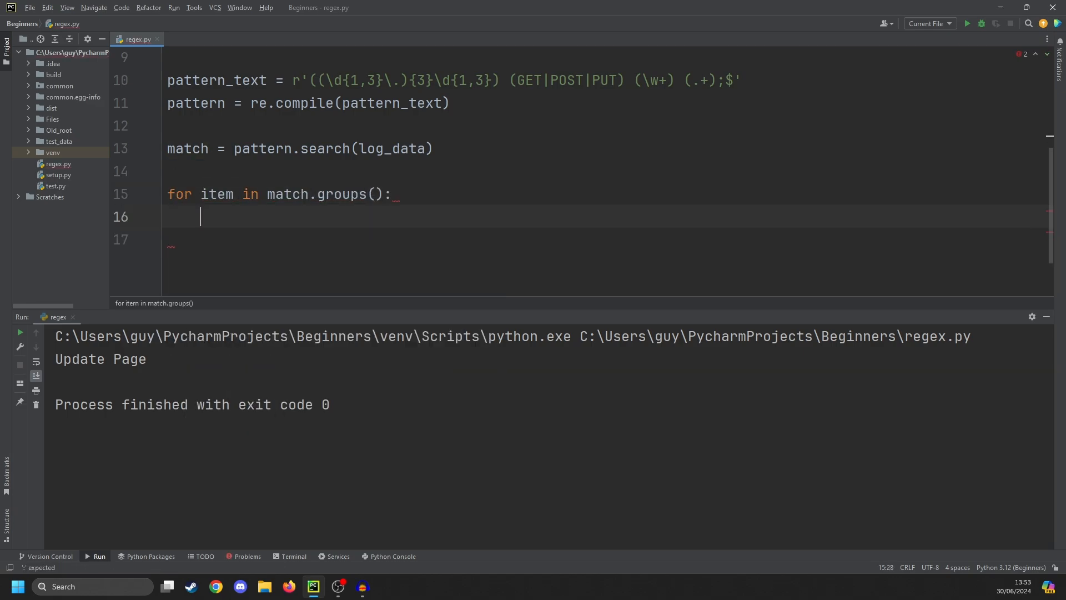
type("print(item)")
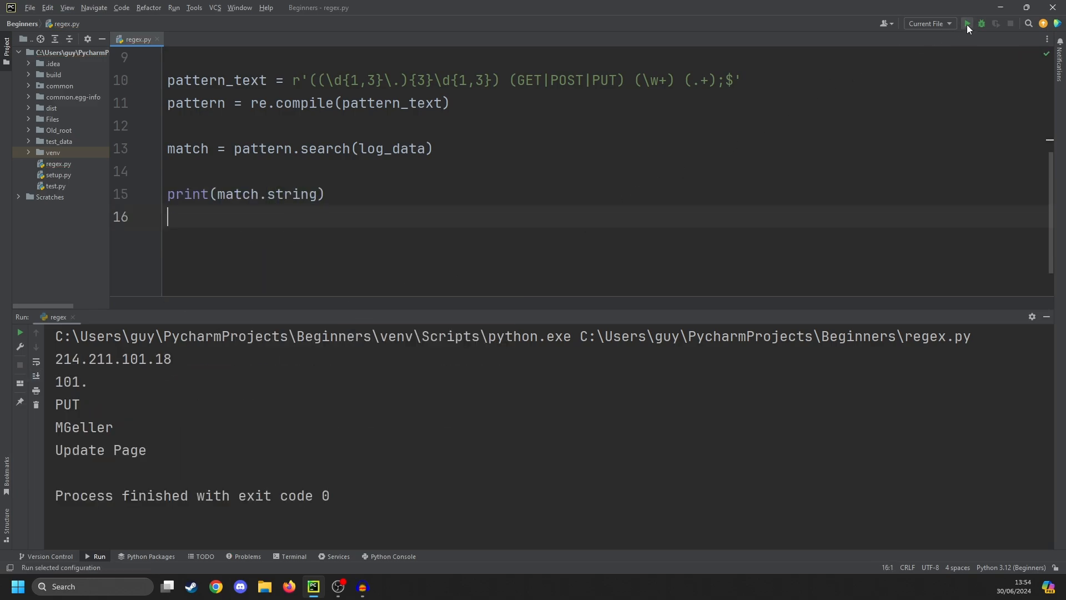
left_click(966, 23)
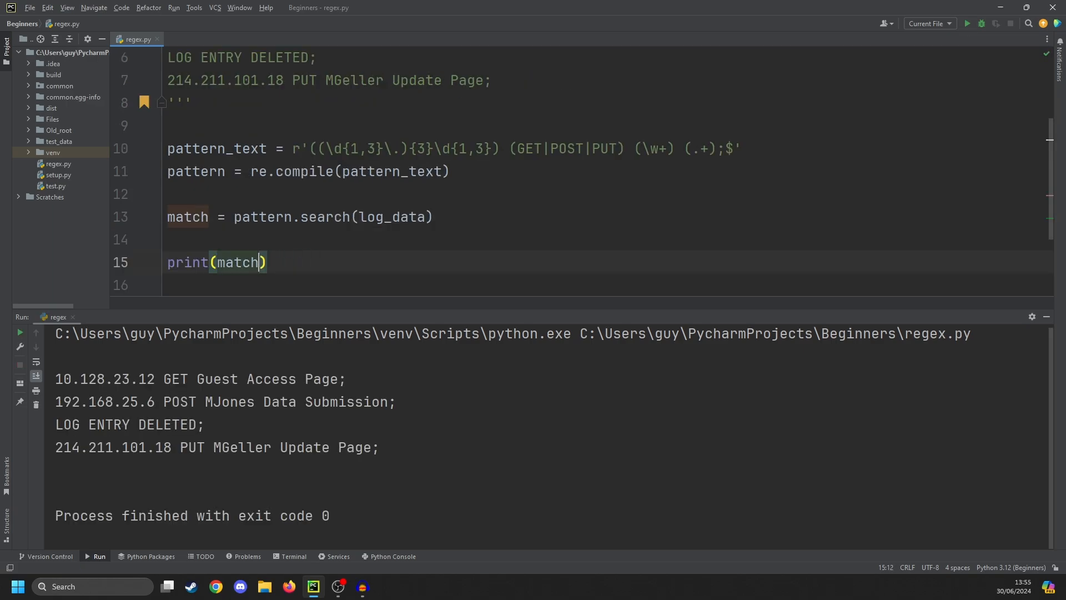
- Run print(match) to show the span (98, 137) Match and compare it with log_data
left_click(967, 23)
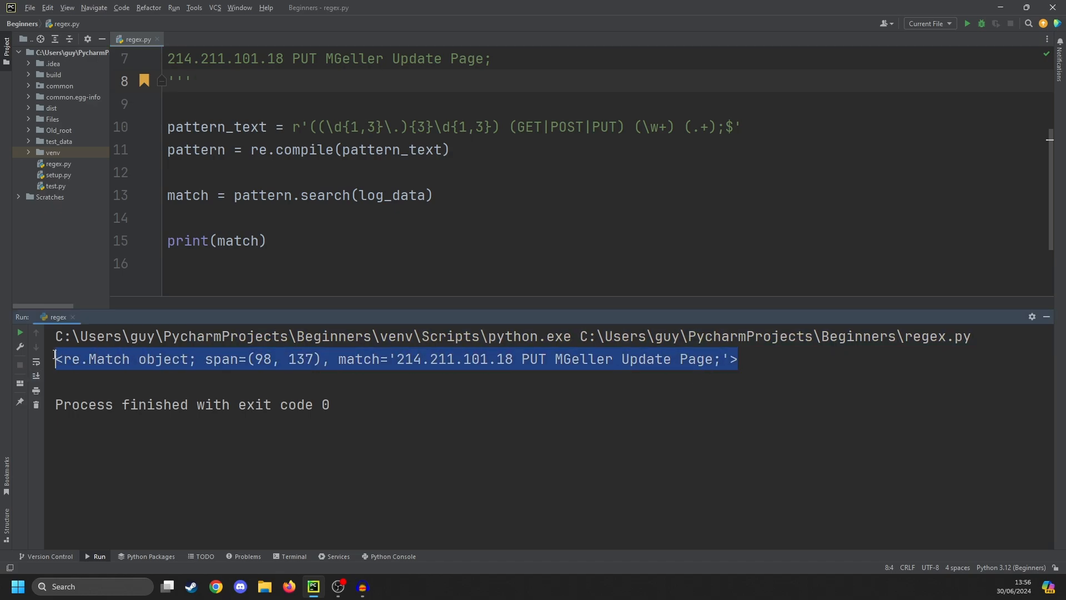
scroll("up", 3)
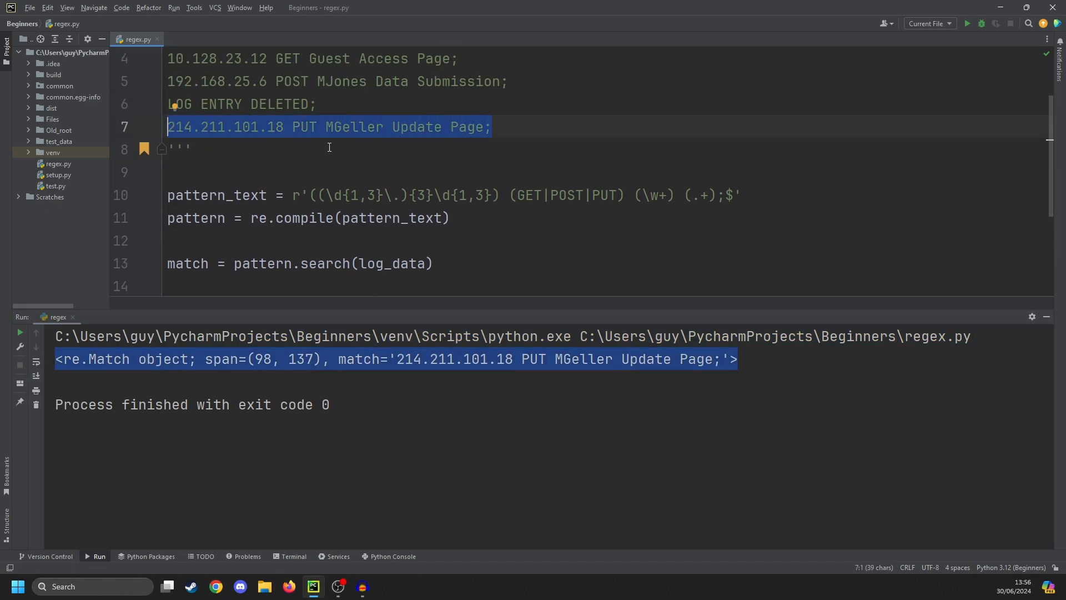
mouse_move(367, 246)
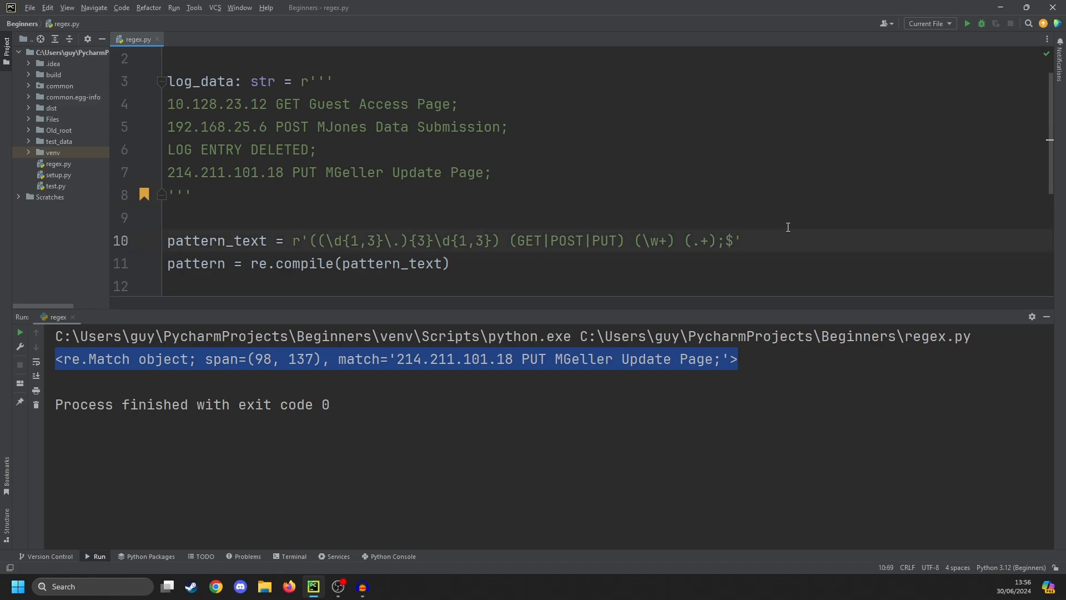
left_click(449, 263)
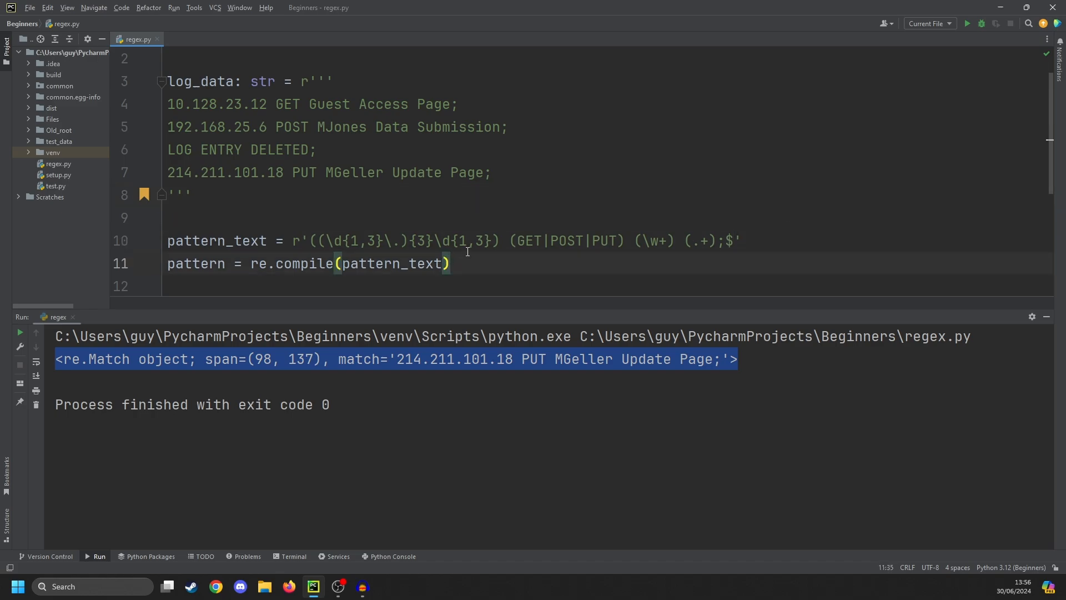
- Add flags=re.MULTILINE to the compile call and rerun, matching the 10.128.23.12 GET line
type(", flags=")
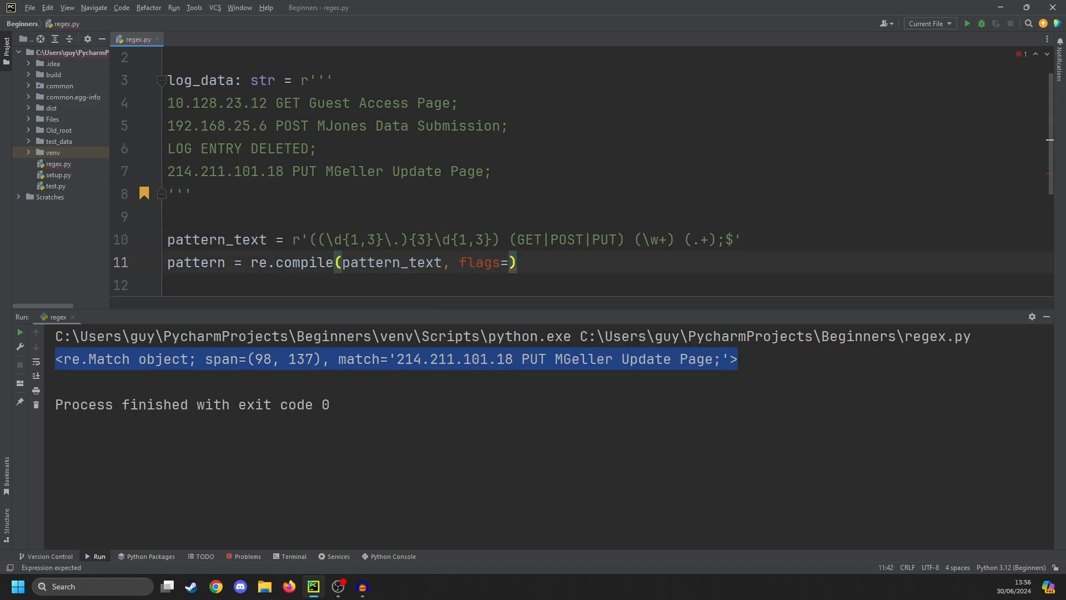
type("re.MULTILINE")
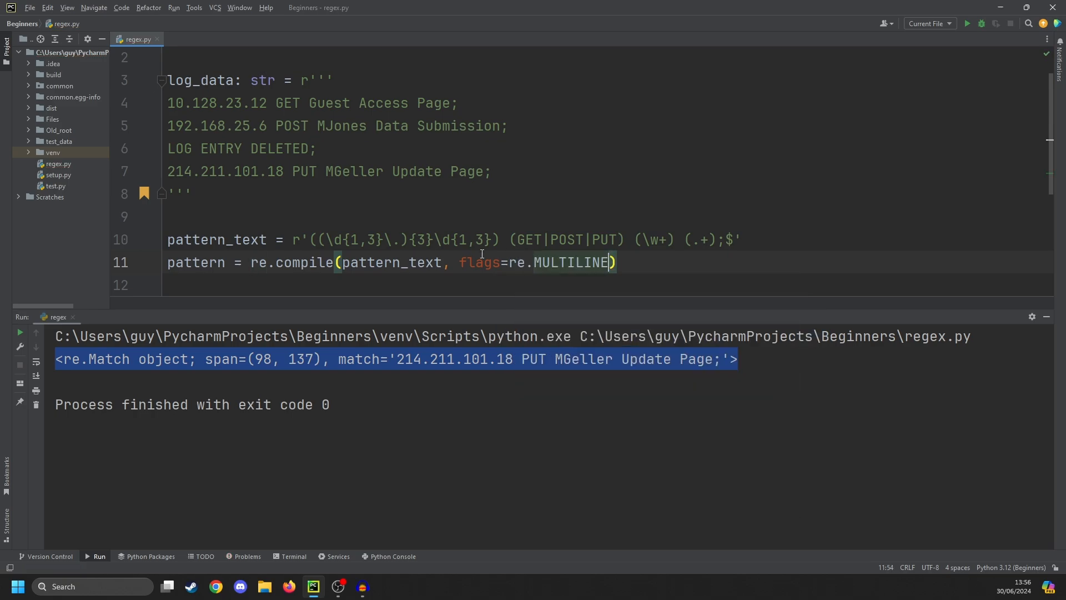
mouse_move(966, 23)
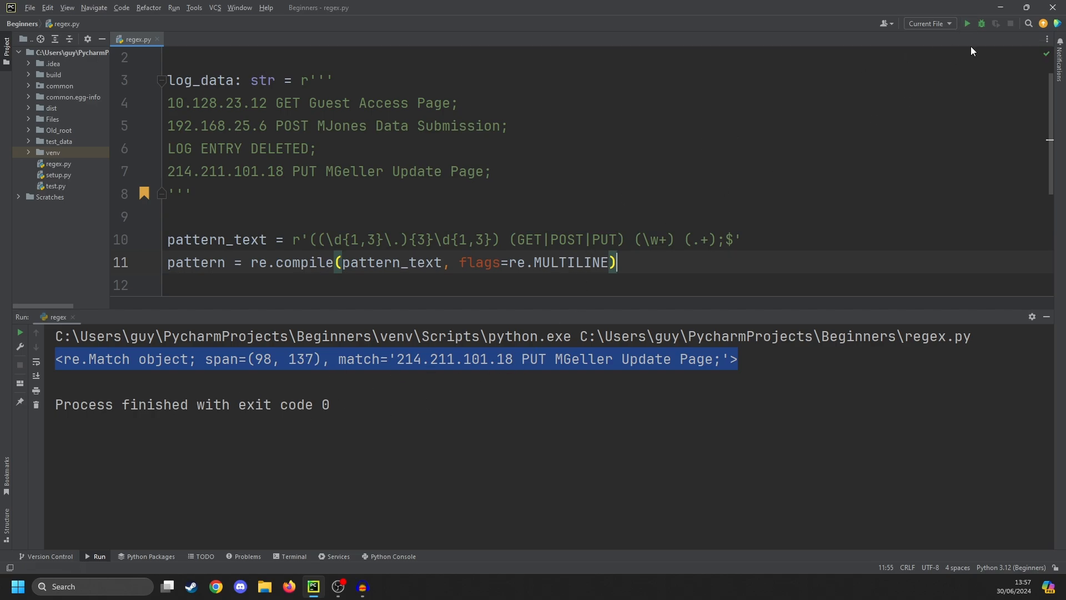
left_click(314, 148)
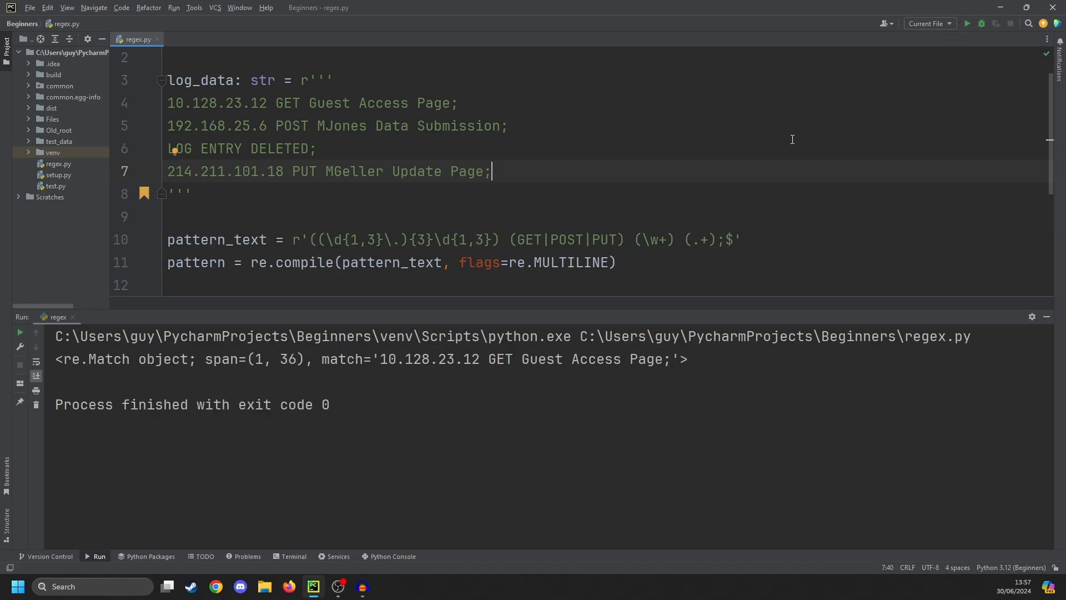
mouse_move(577, 216)
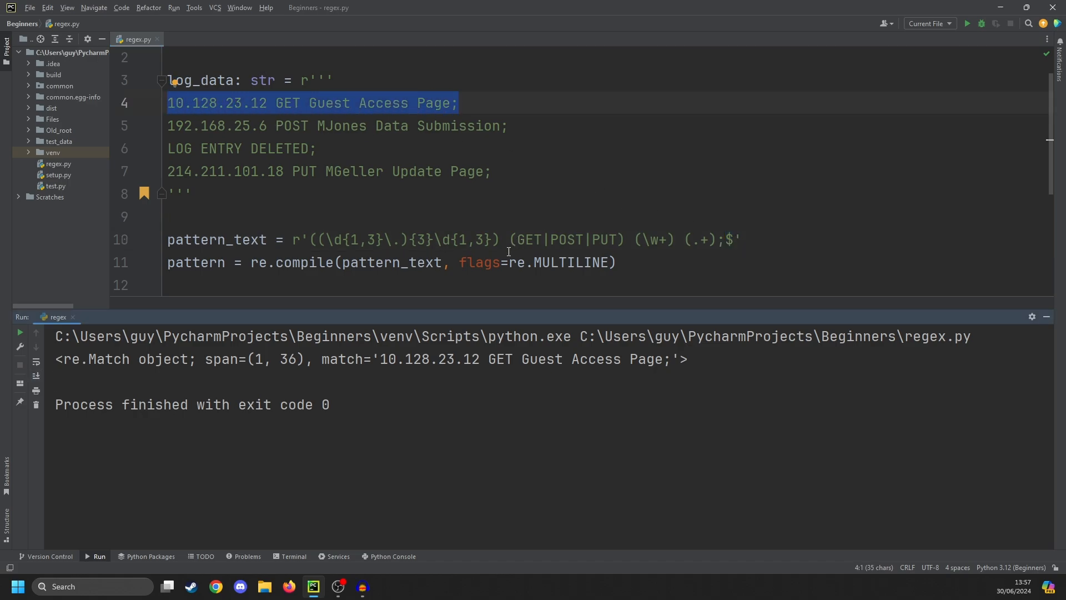
mouse_move(500, 263)
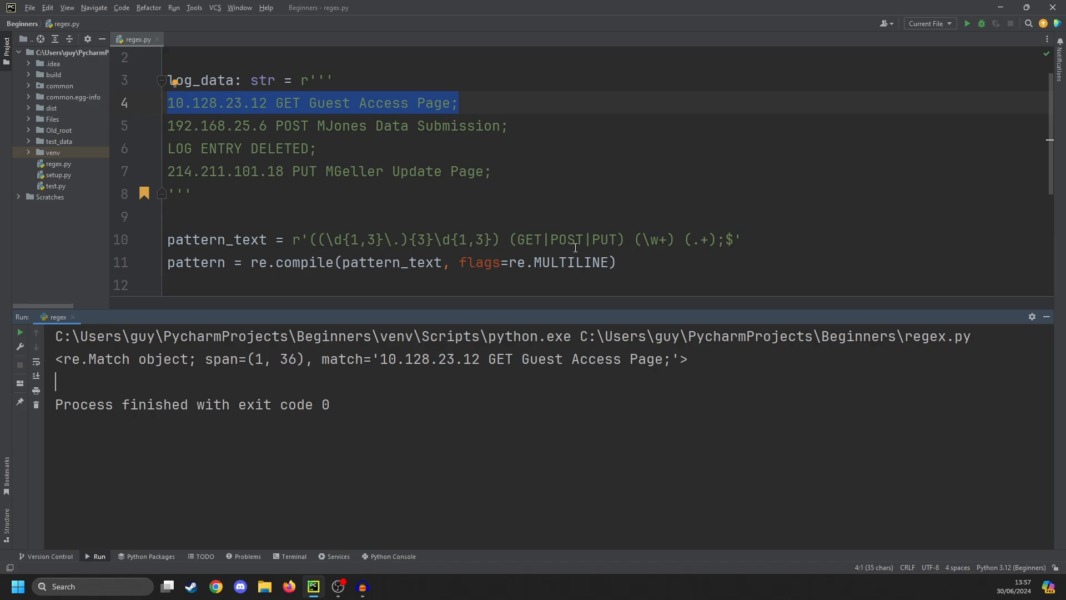
mouse_move(292, 370)
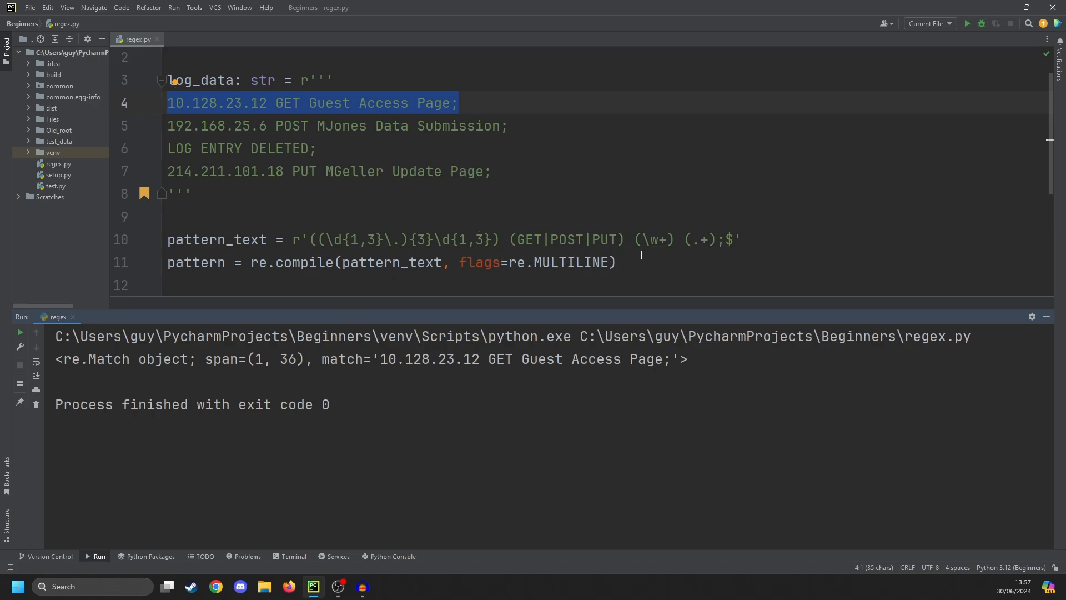
scroll("down", 3)
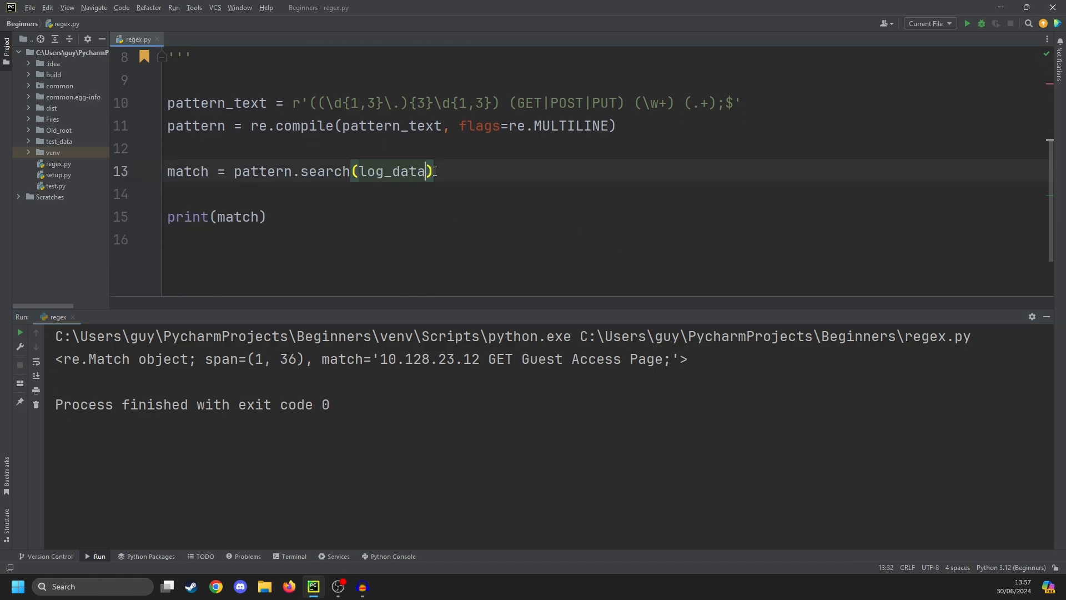
- Search with pos=36 then pos=79, matching the POST line and then the PUT line
type(", pos=36")
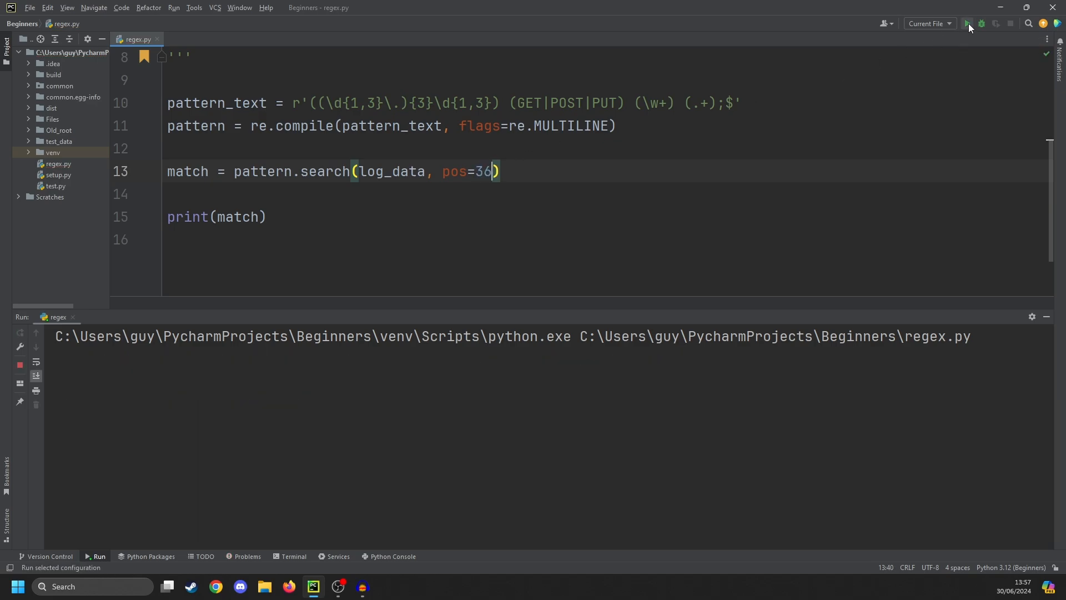
left_click(966, 24)
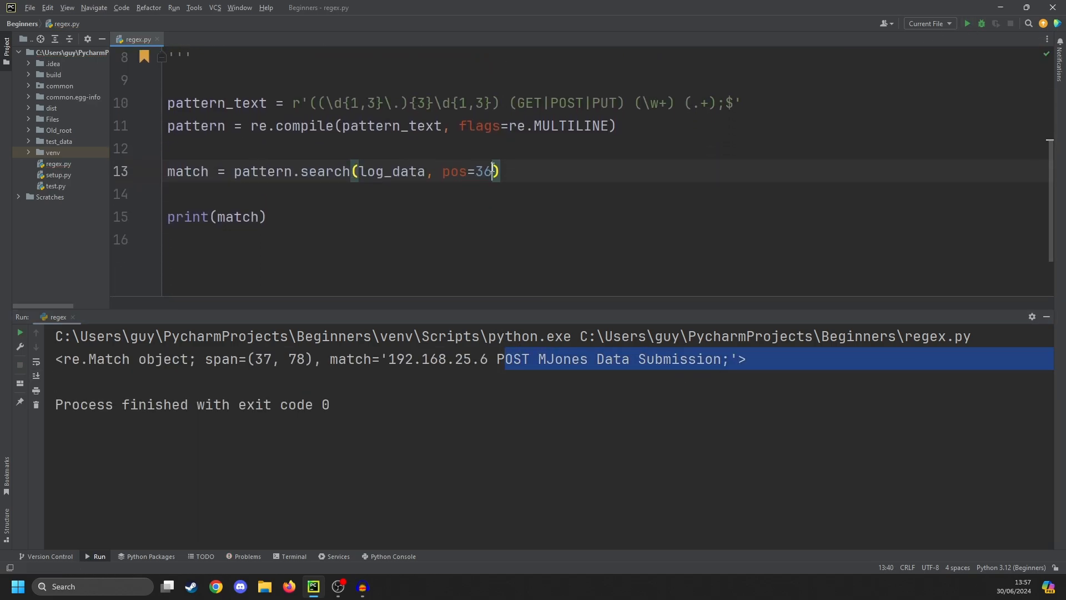
type("79")
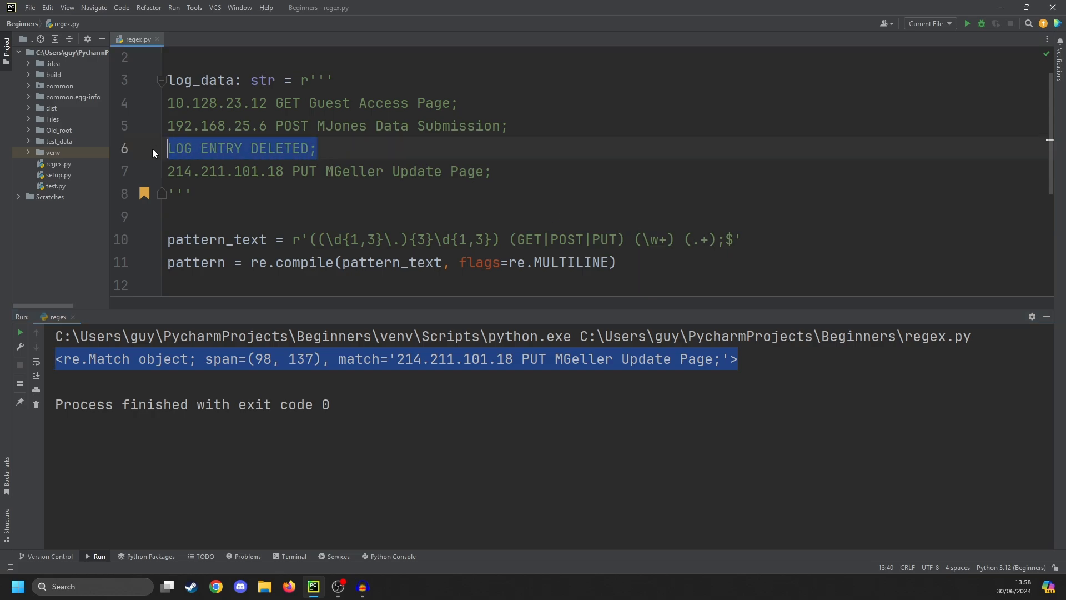
scroll("down", 3)
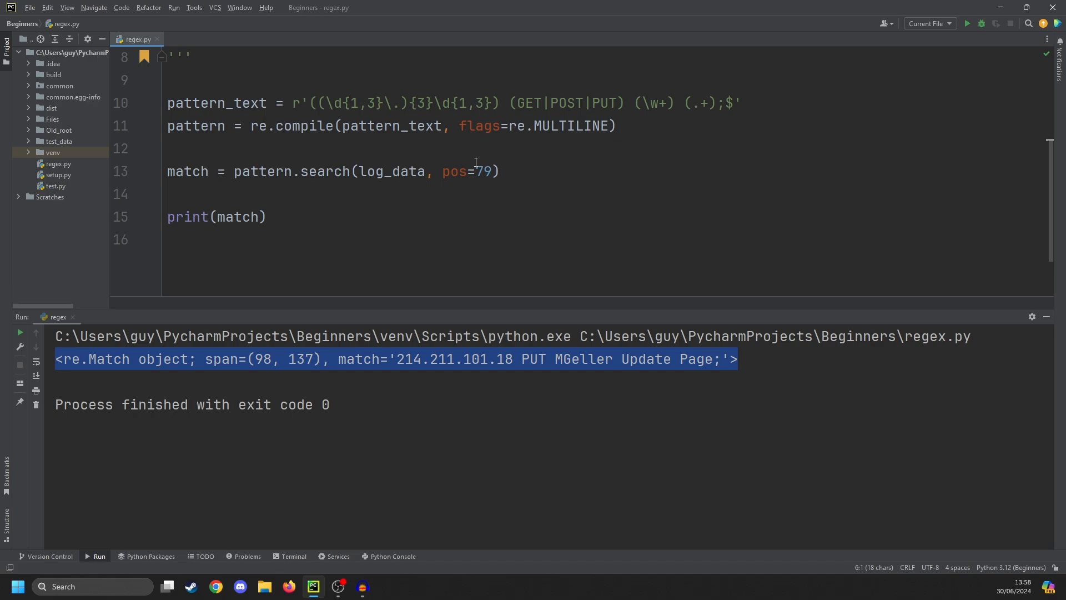
mouse_move(374, 203)
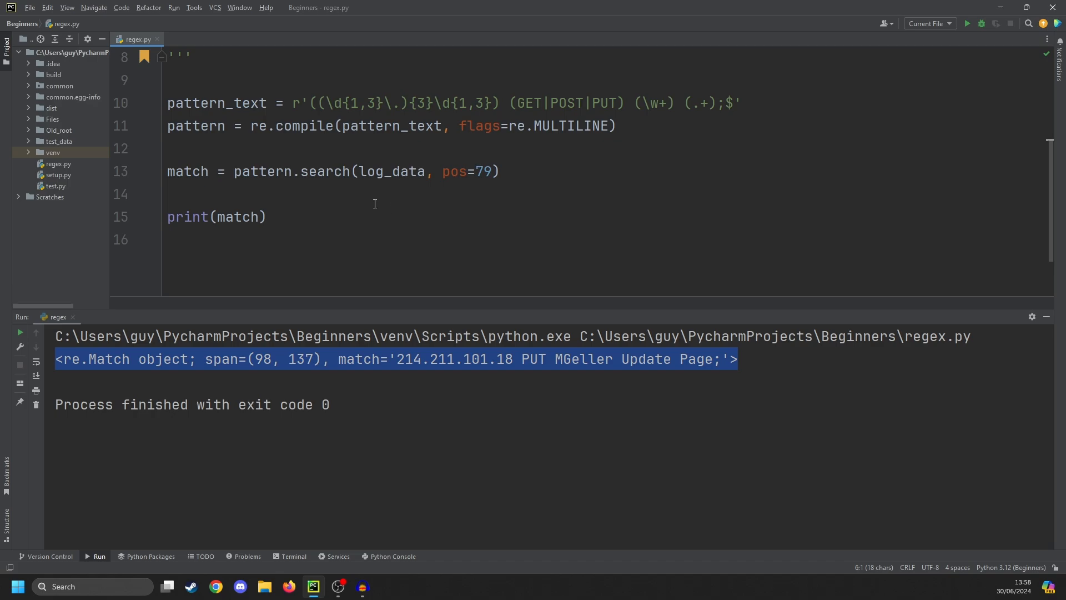
left_click(267, 216)
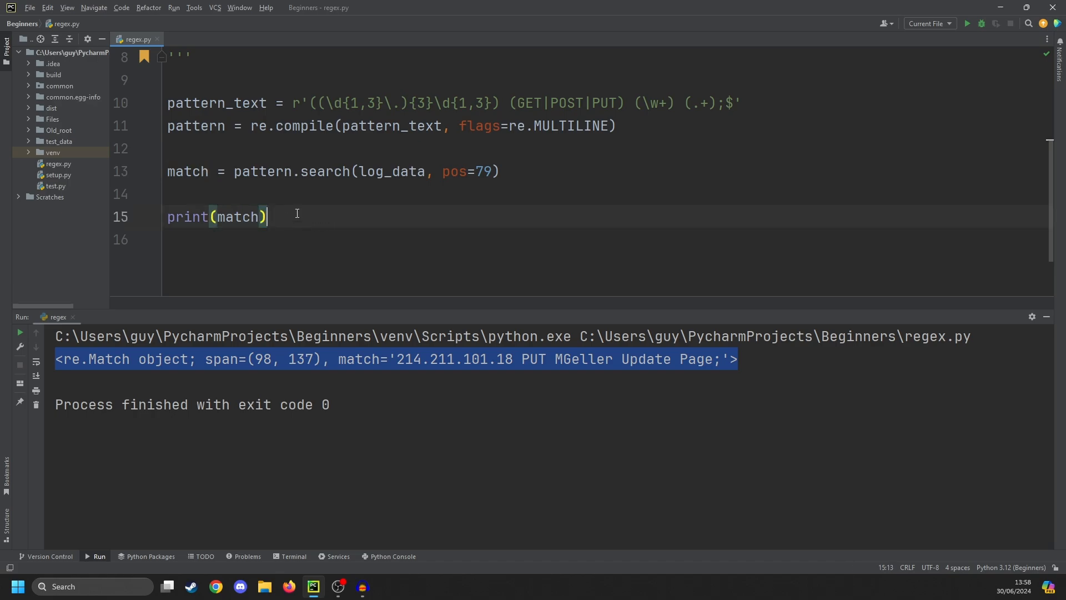
- Use pattern.findall into matches and loop 'for match in matches' printing each tuple
left_click(359, 171)
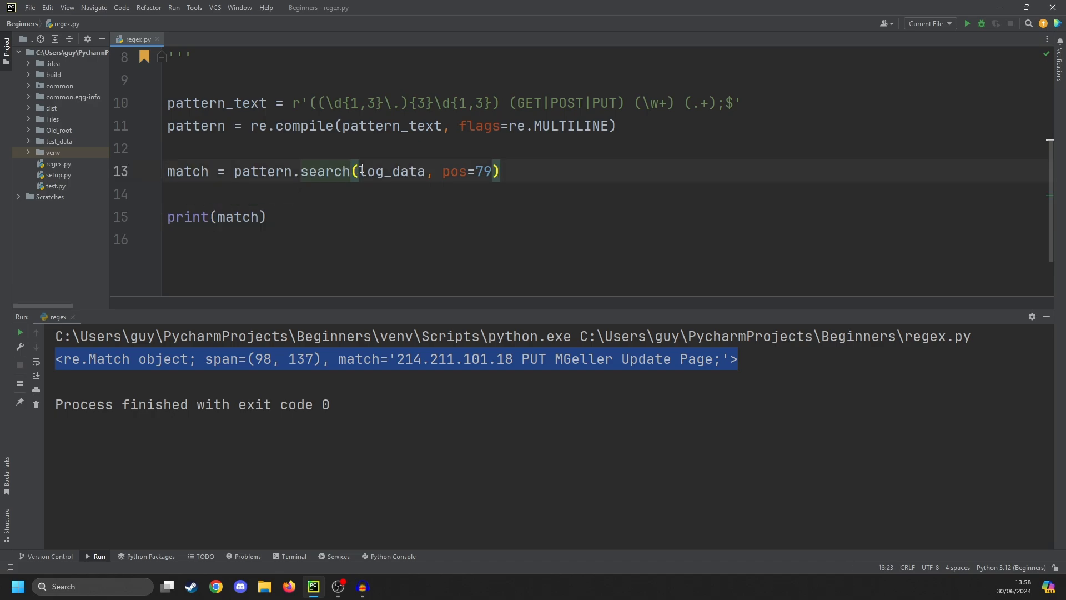
type("findall")
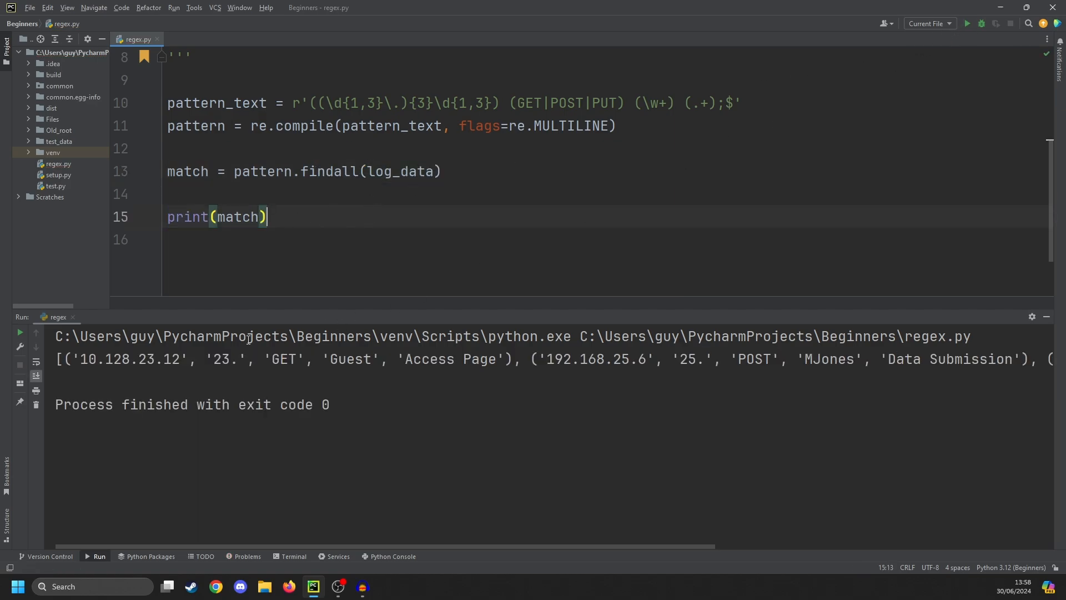
type("for")
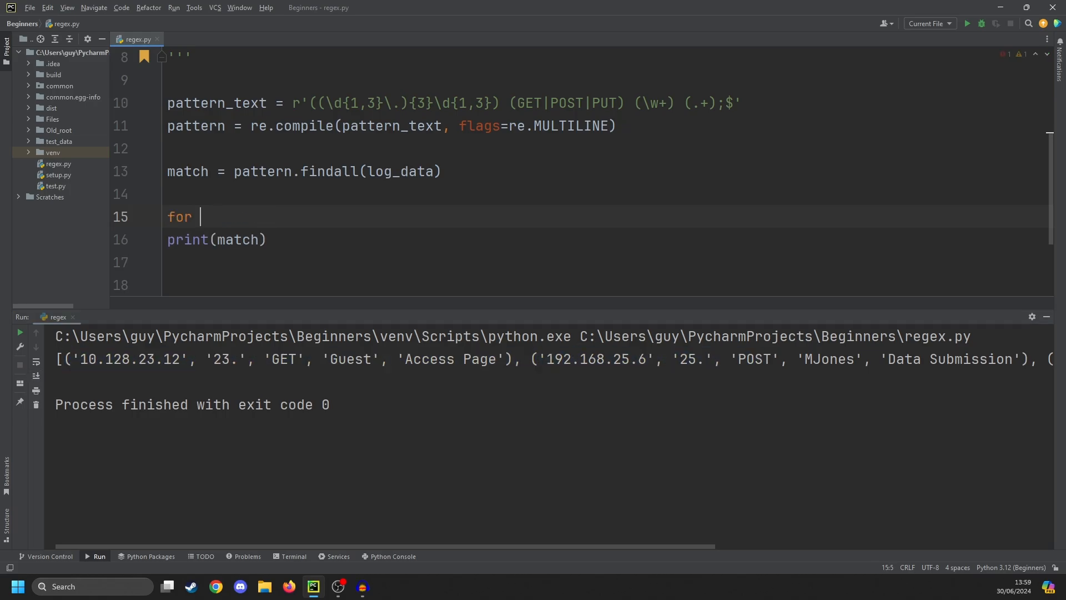
type("match in matches:")
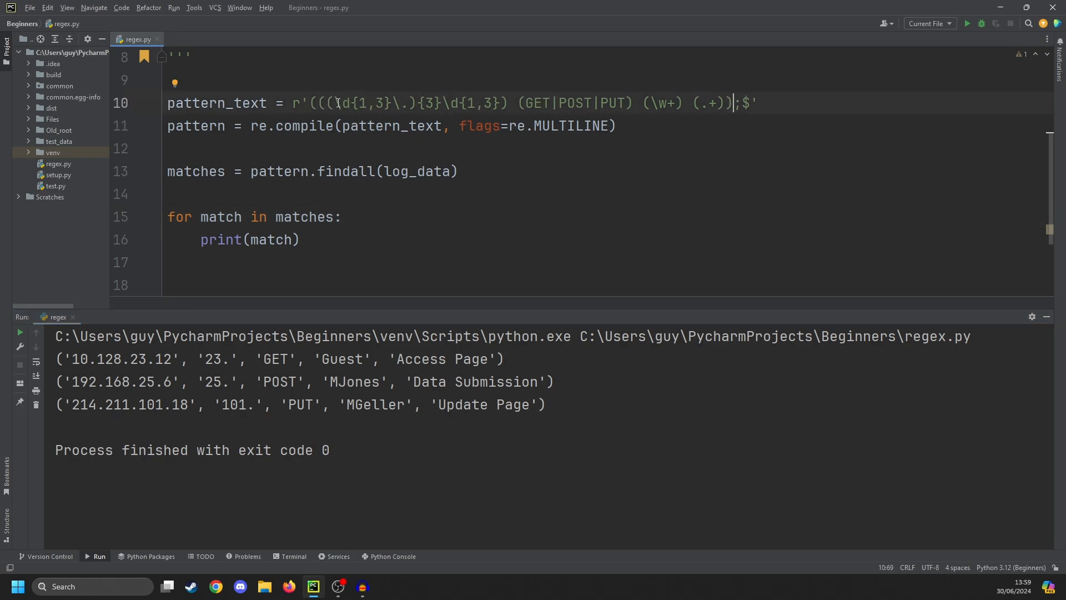
- Run with the outer group wrapping the pattern so each tuple starts with the full log line
left_click(966, 23)
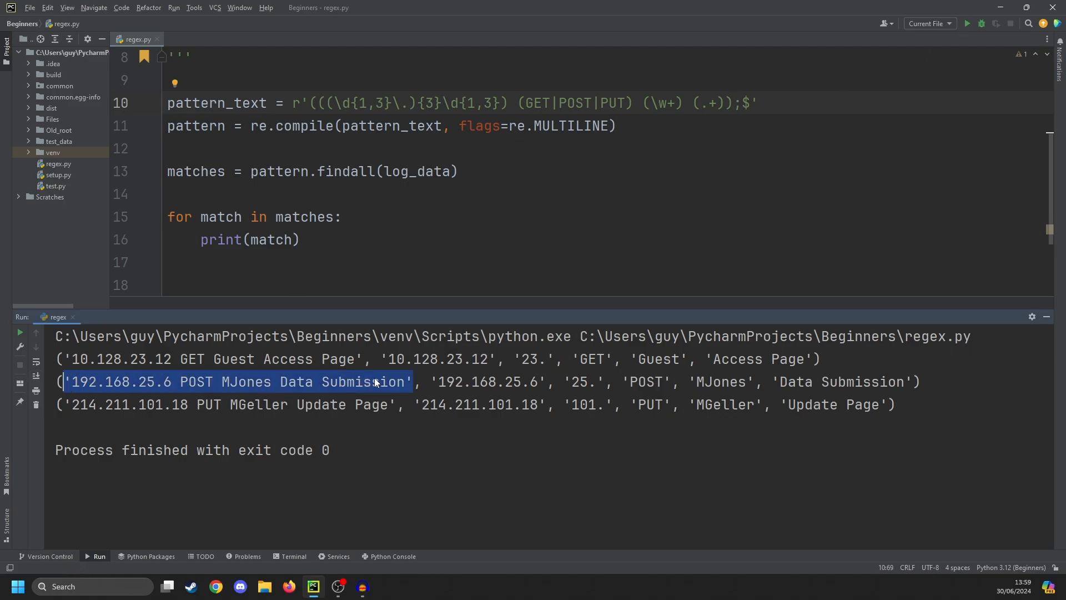
mouse_move(416, 234)
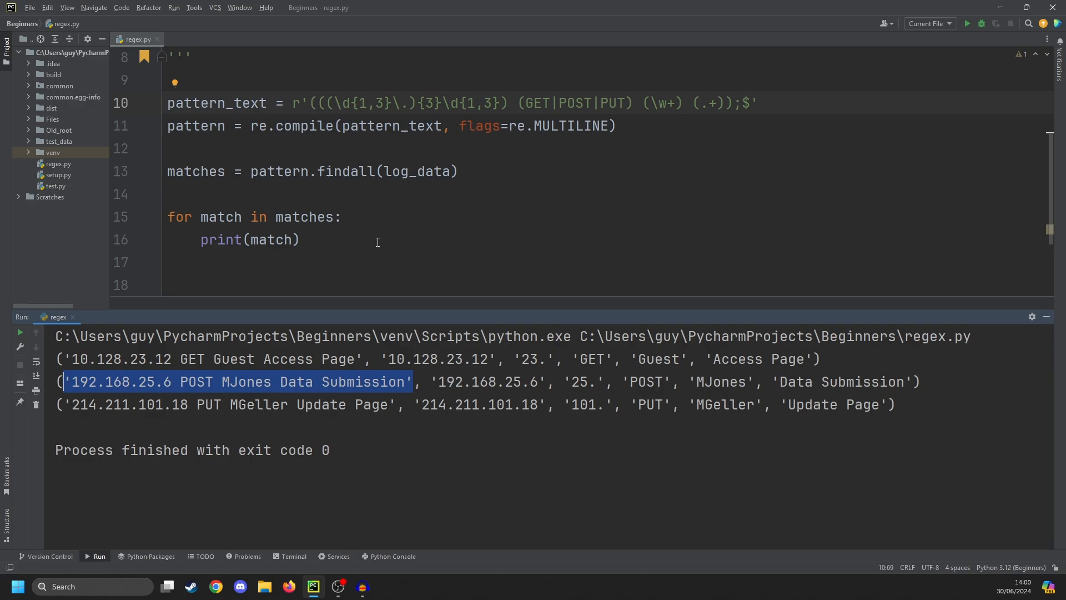
mouse_move(324, 124)
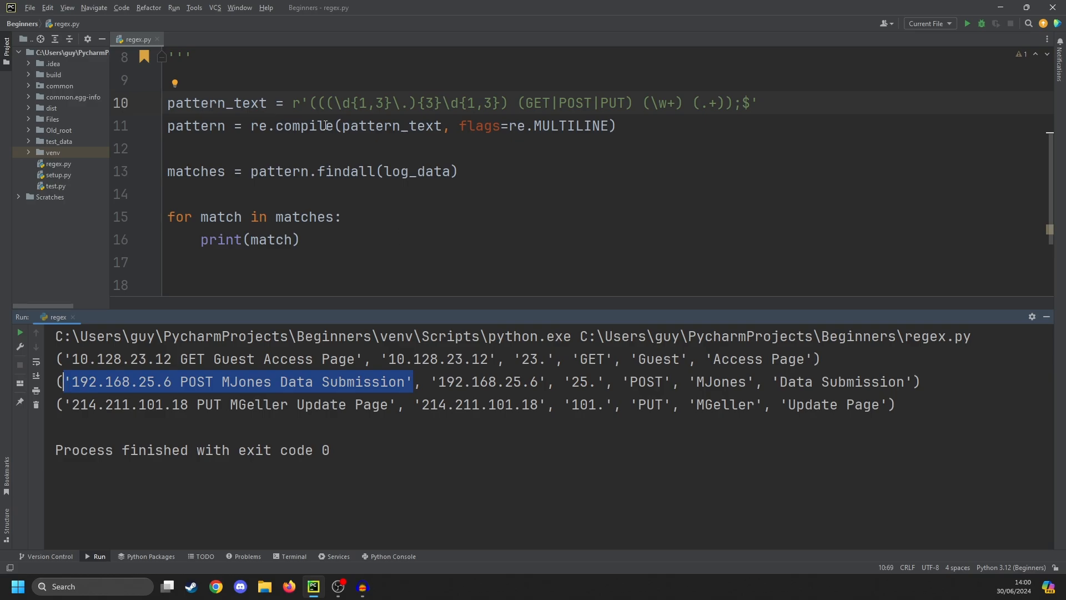
left_click(365, 170)
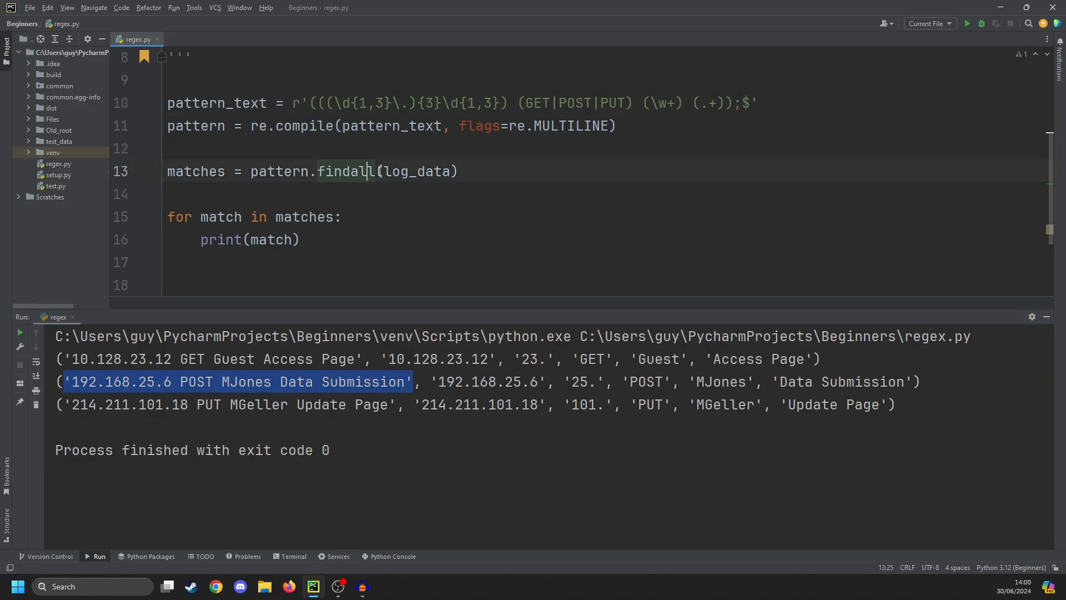
- Switch to finditer, print each match.groups() item in a nested loop, and add print('-') separator
key("BackSpace")
type("iter")
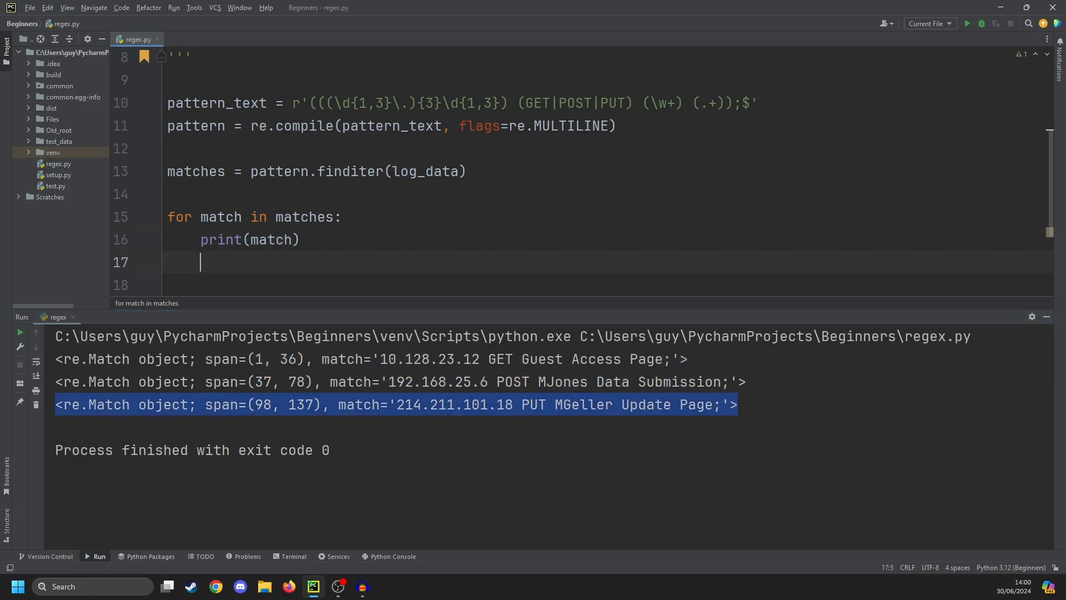
type("print()")
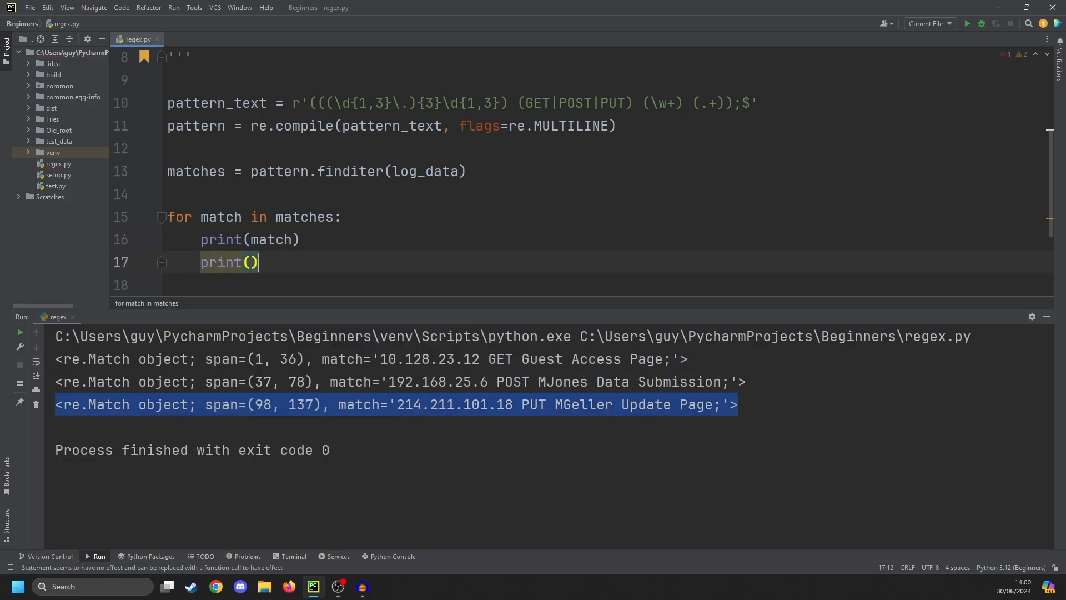
type("match.groups")
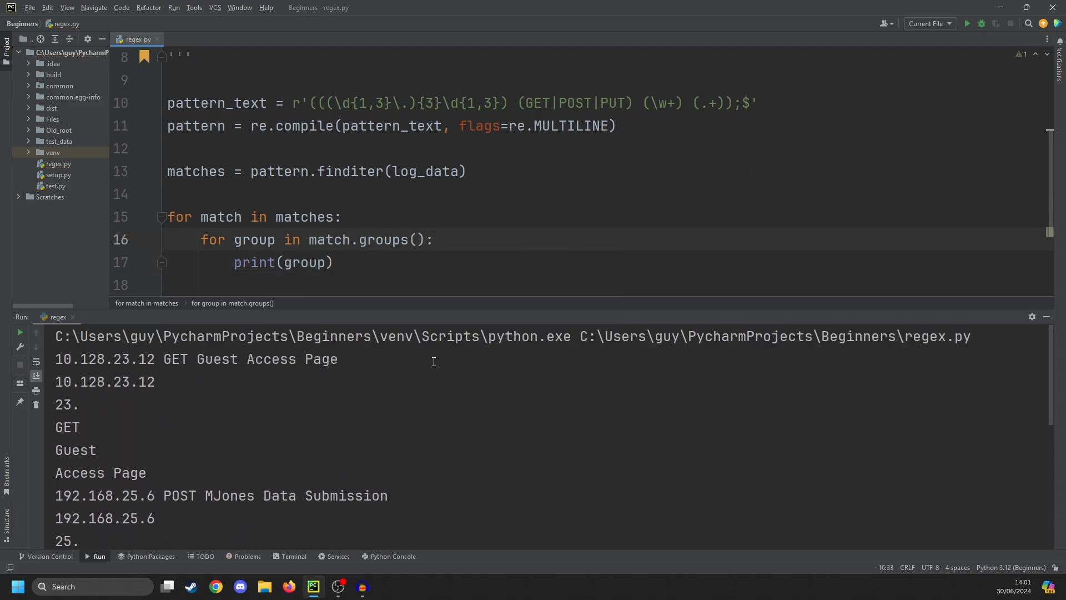
type("print('-')")
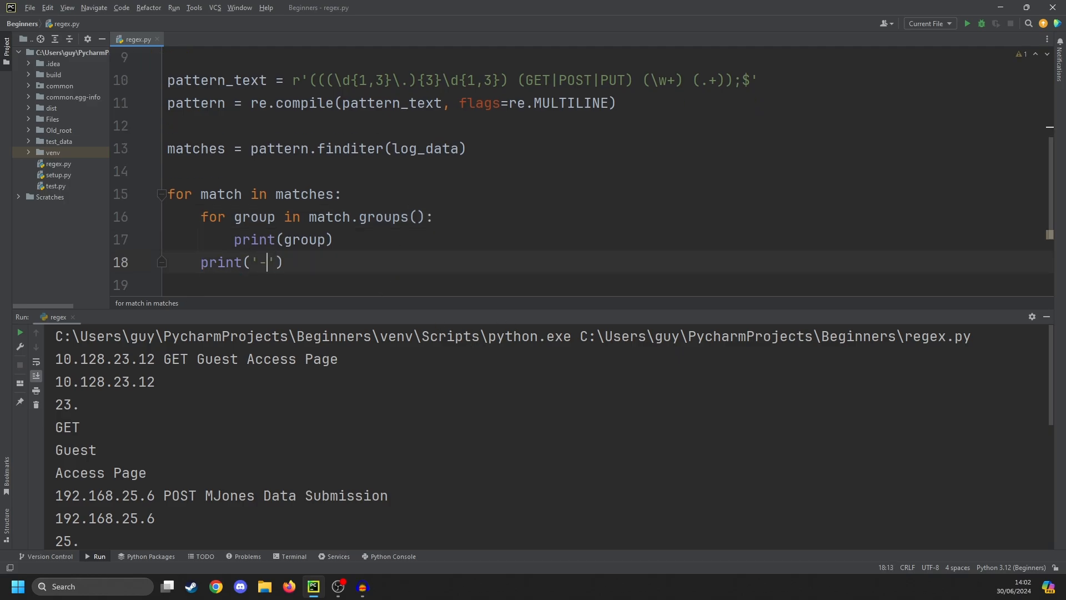
- Extend print('-') into a long dash string so a separator line prints after each match
type("---------------------")
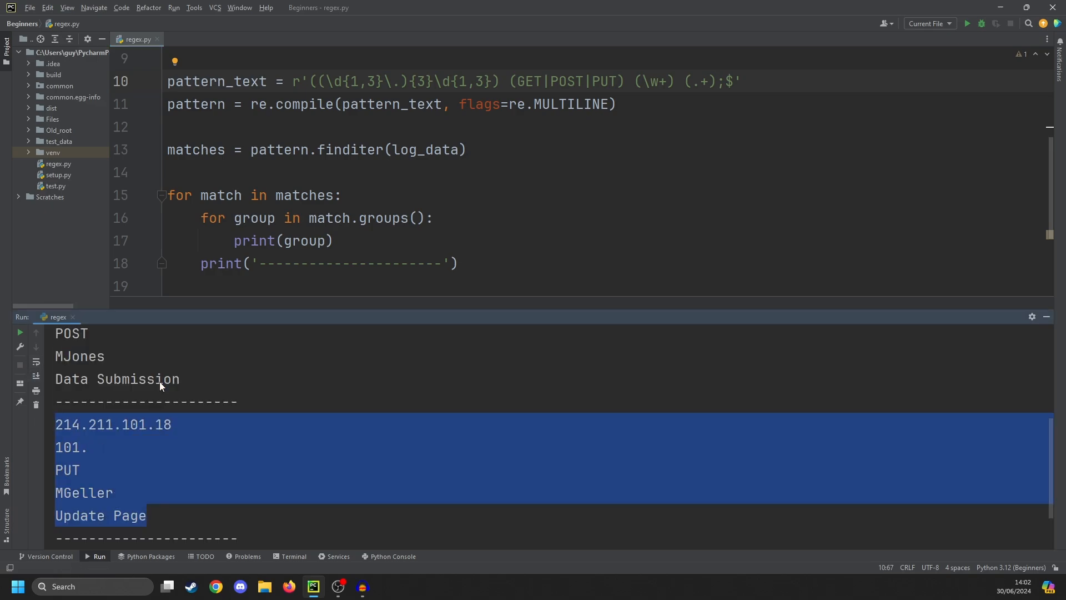
mouse_move(351, 255)
type("print(match.")
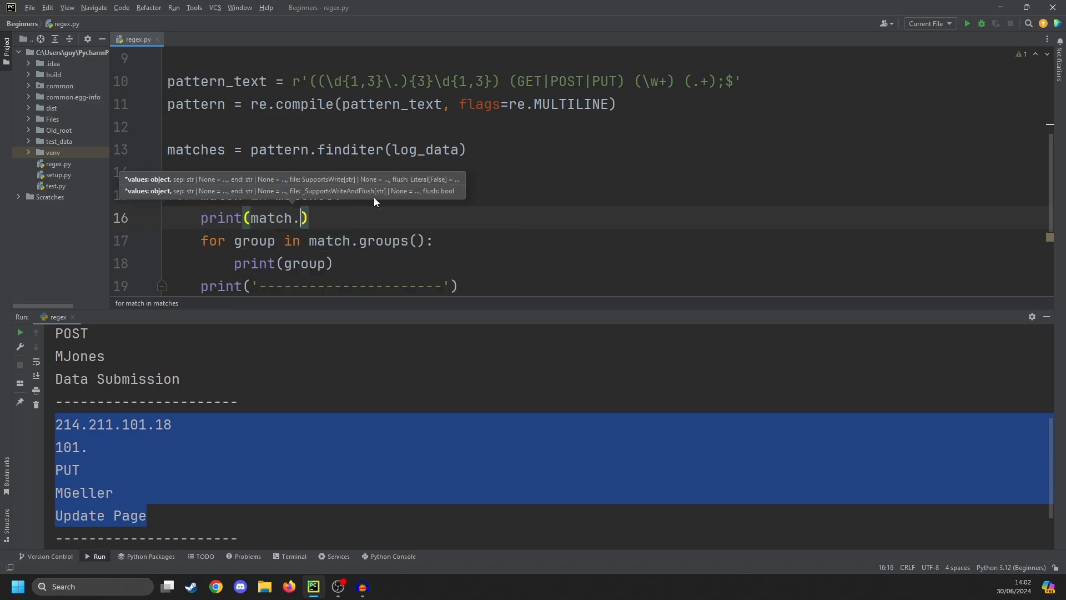
- Complete print(match.group(0)) via autocomplete, rerun, and review the loop code and output
type("group(0")
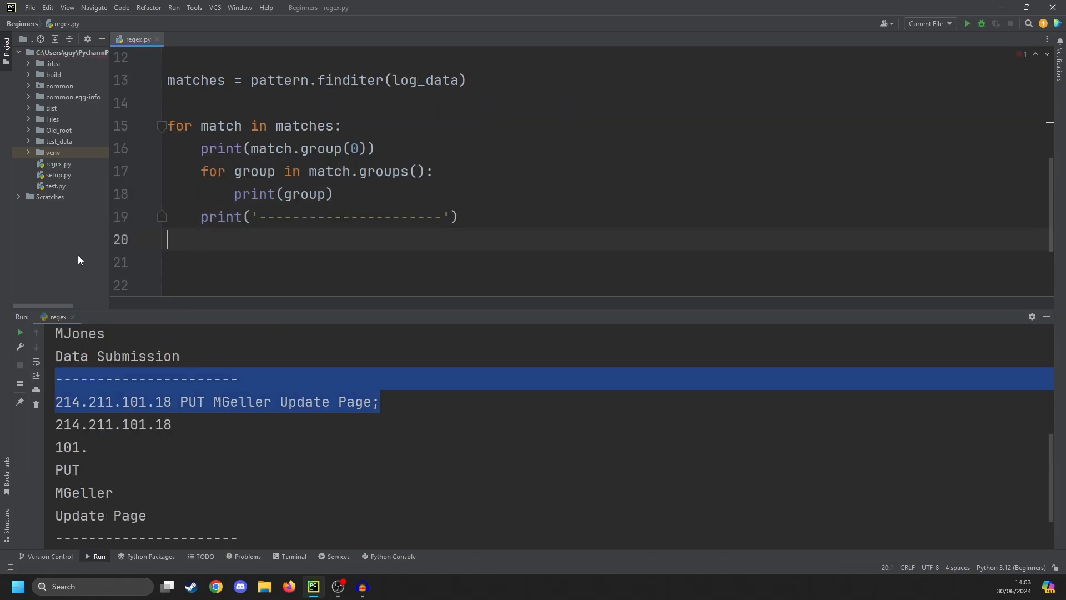
scroll("up", 3)
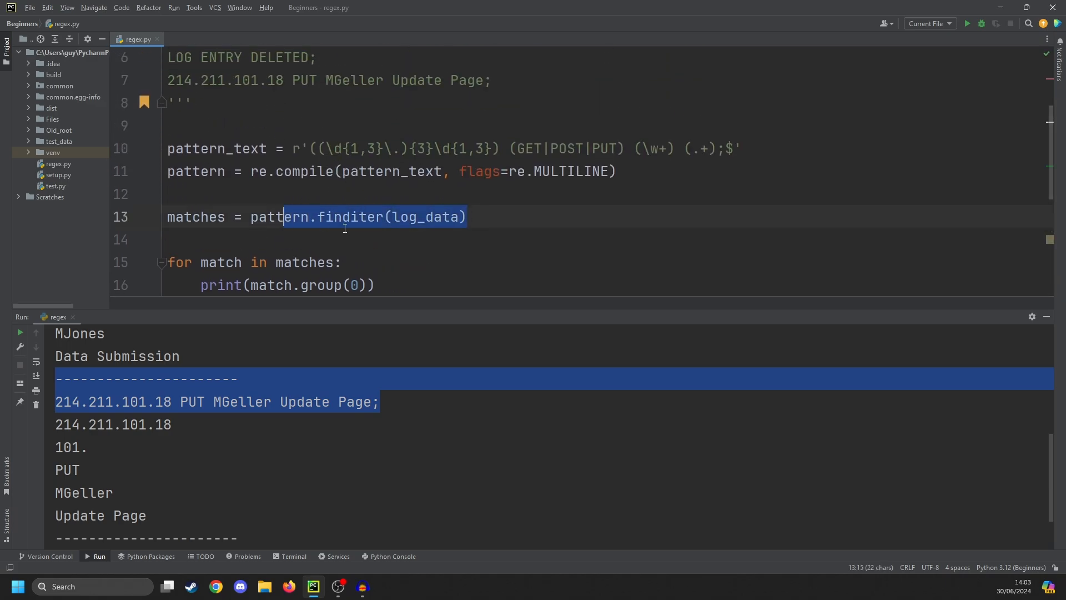
left_click(457, 239)
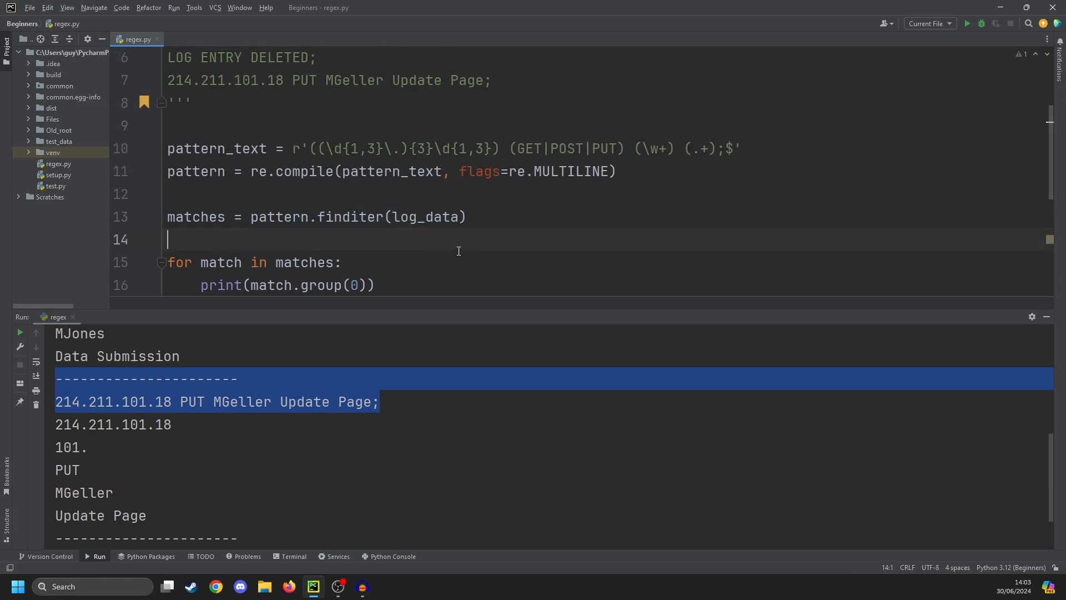
scroll("down", 3)
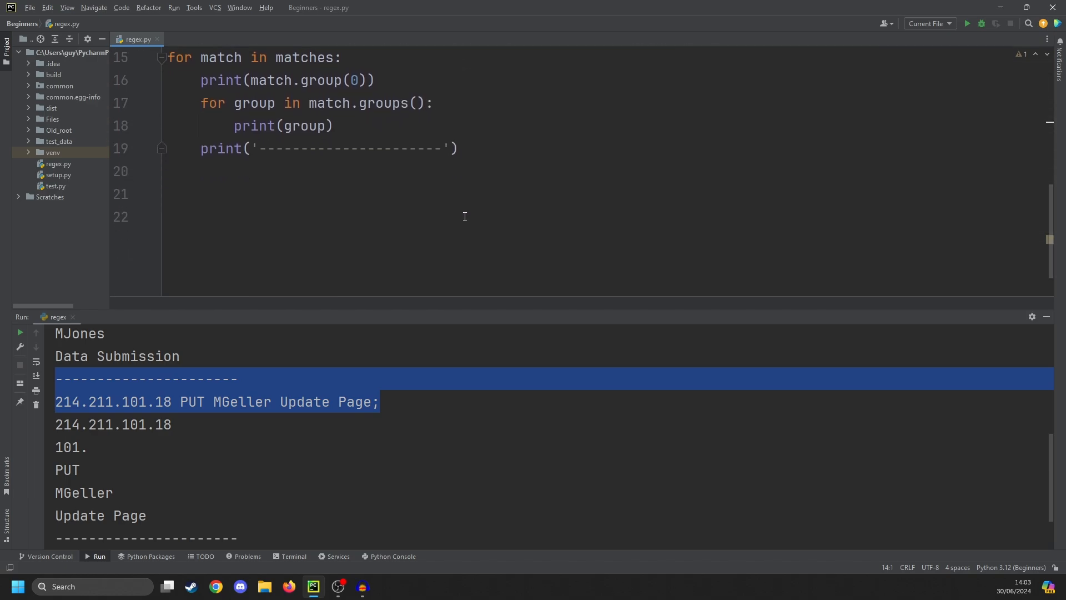
scroll("up", 3)
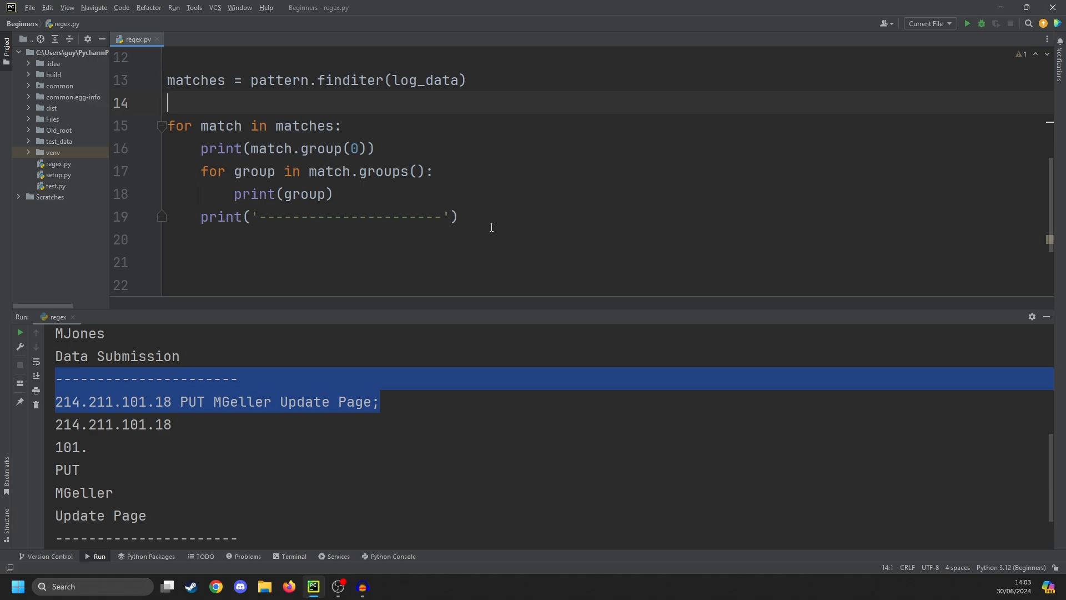
scroll("up", 3)
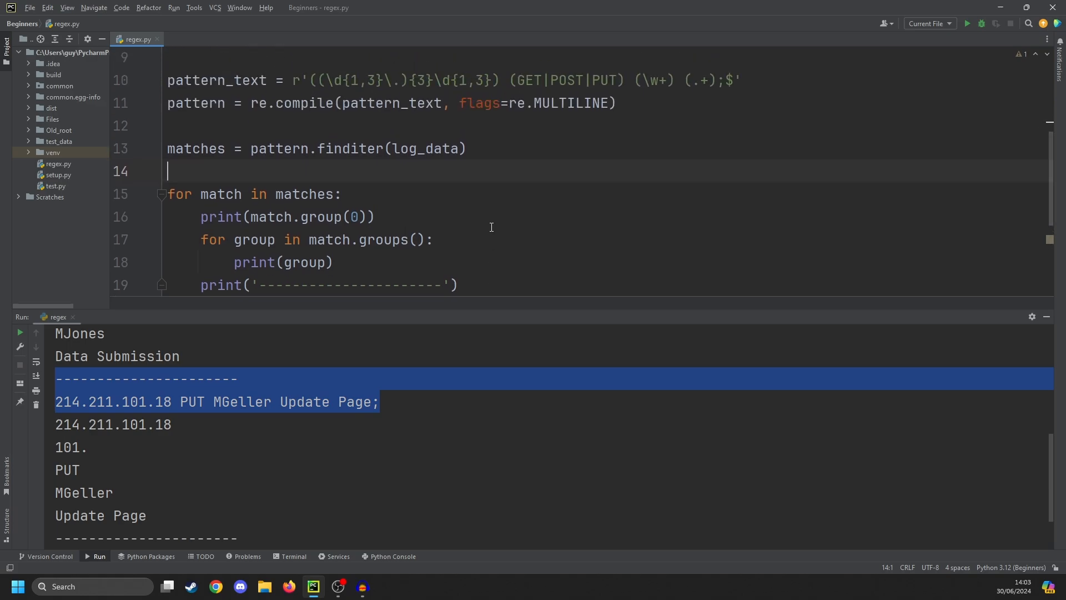